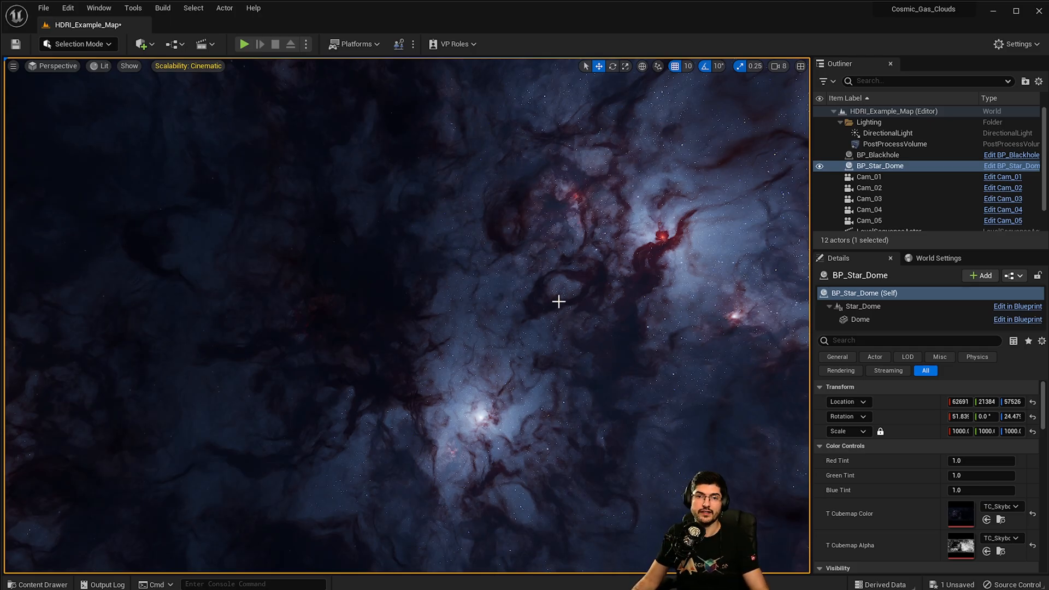
pyautogui.moveTo(543, 346)
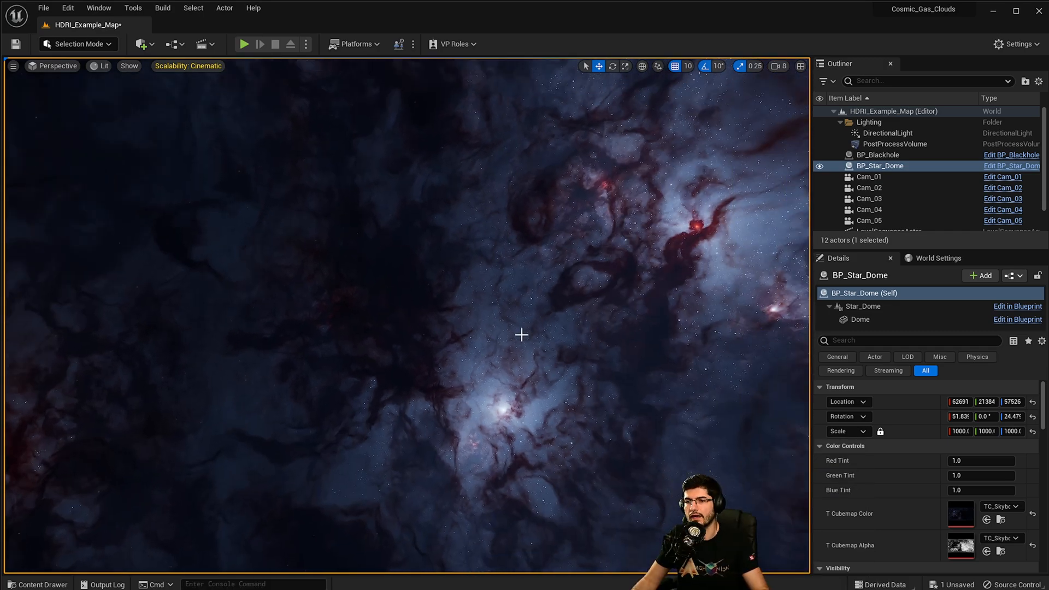
# Navigate the Content Drawer into Animated_Nebulas_Vol11 and its Maps folder with HDRI example and Overview levels
pyautogui.click(37, 584)
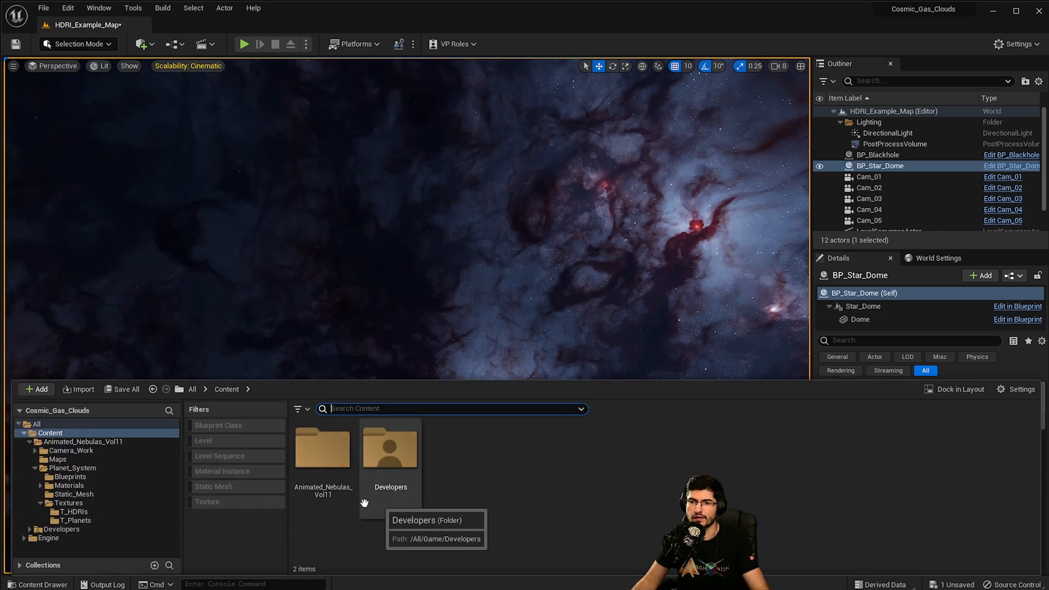
pyautogui.moveTo(312, 569)
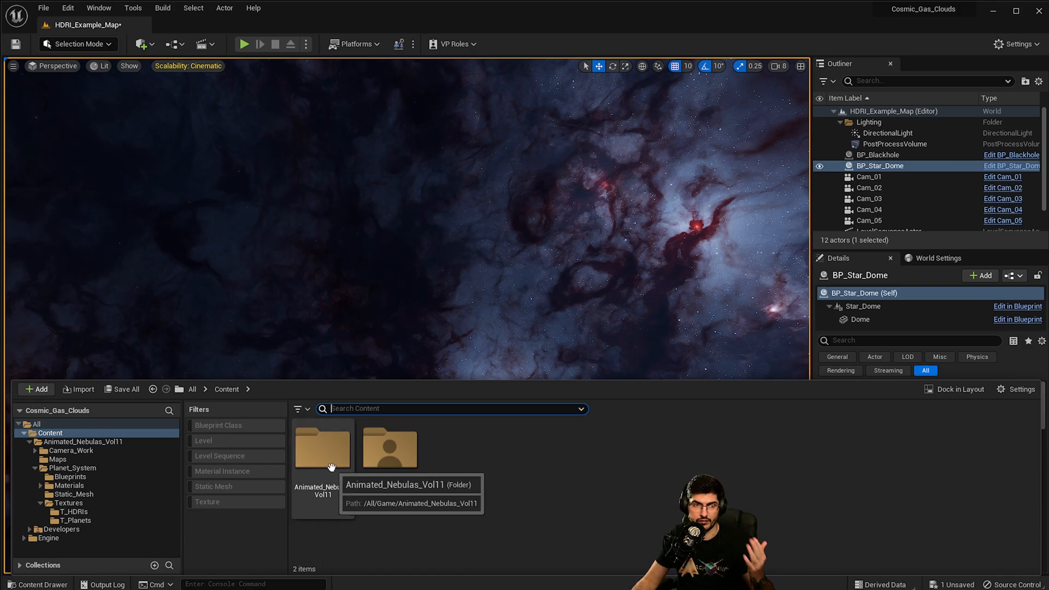
pyautogui.doubleClick(321, 448)
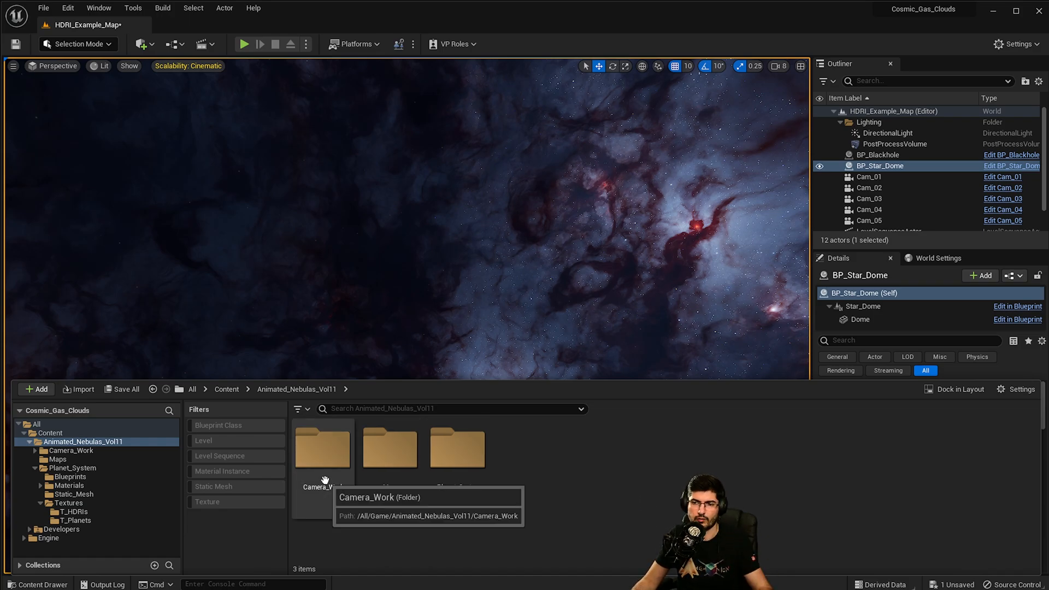
pyautogui.click(391, 448)
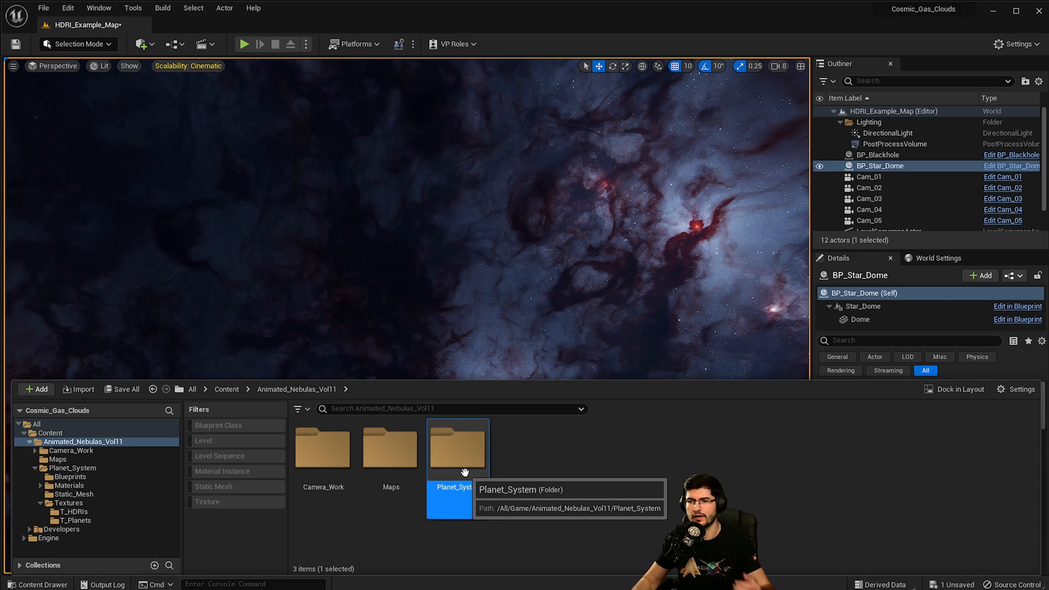
pyautogui.moveTo(386, 536)
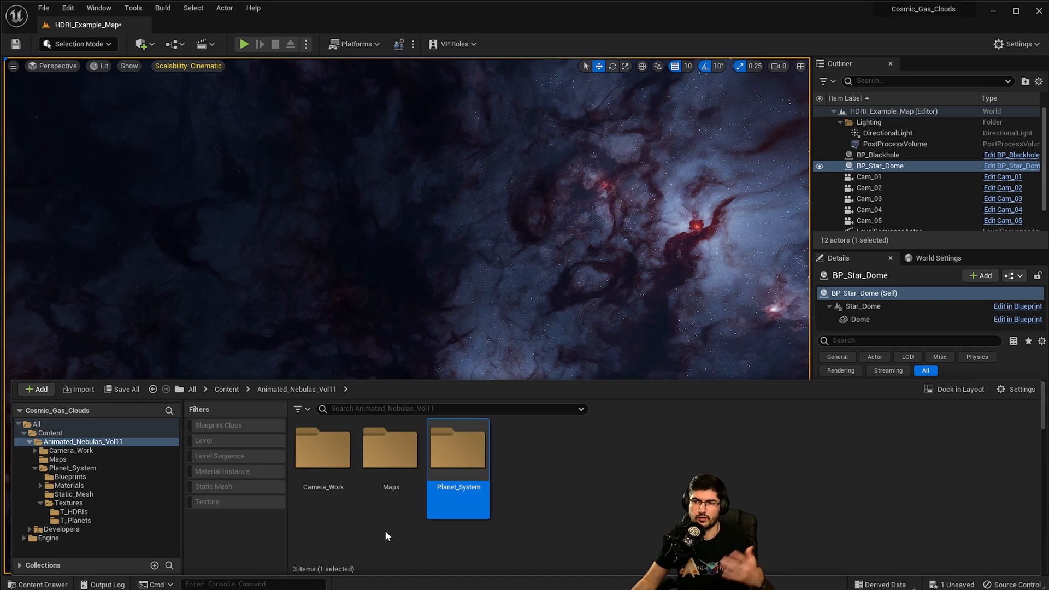
pyautogui.moveTo(391, 445)
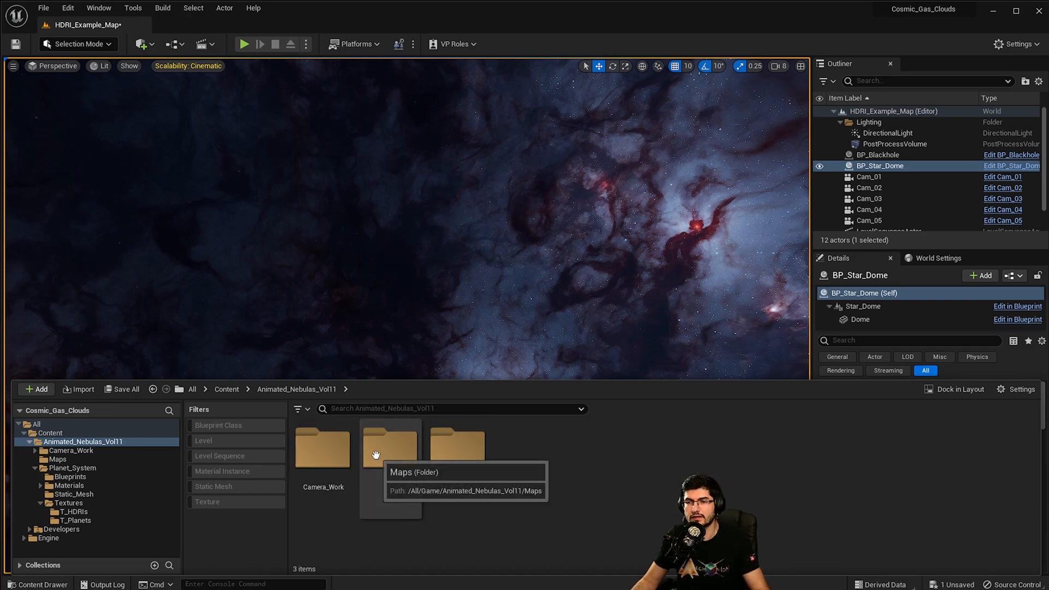
pyautogui.doubleClick(391, 445)
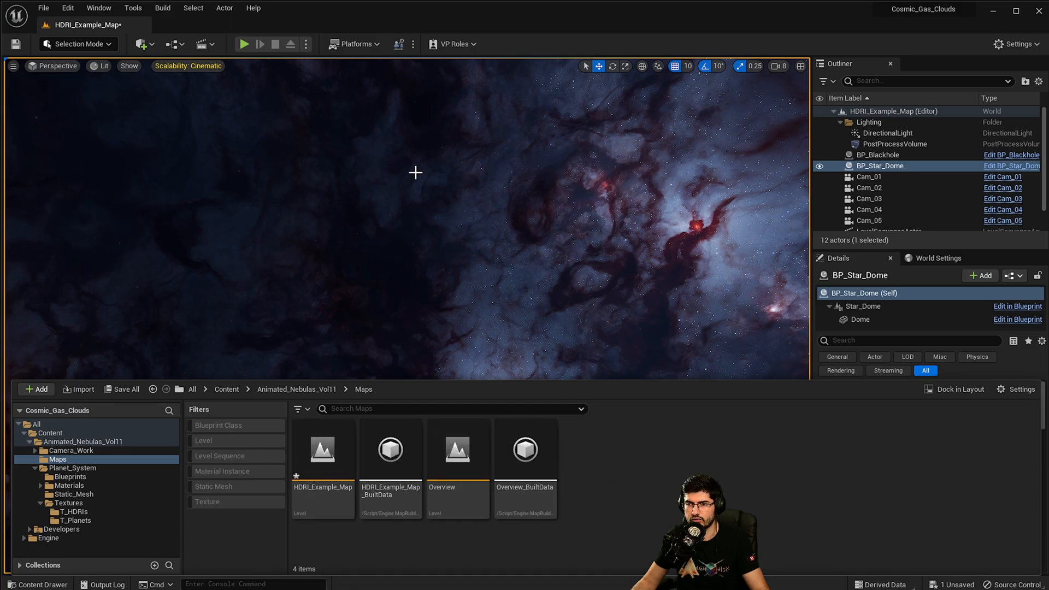
pyautogui.moveTo(458, 449)
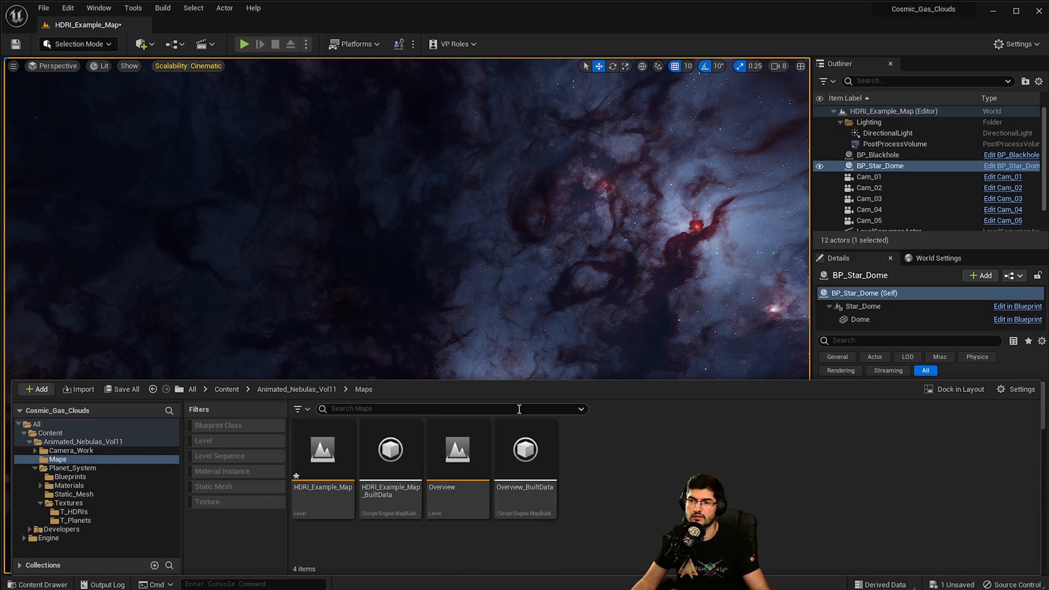
pyautogui.moveTo(322, 449)
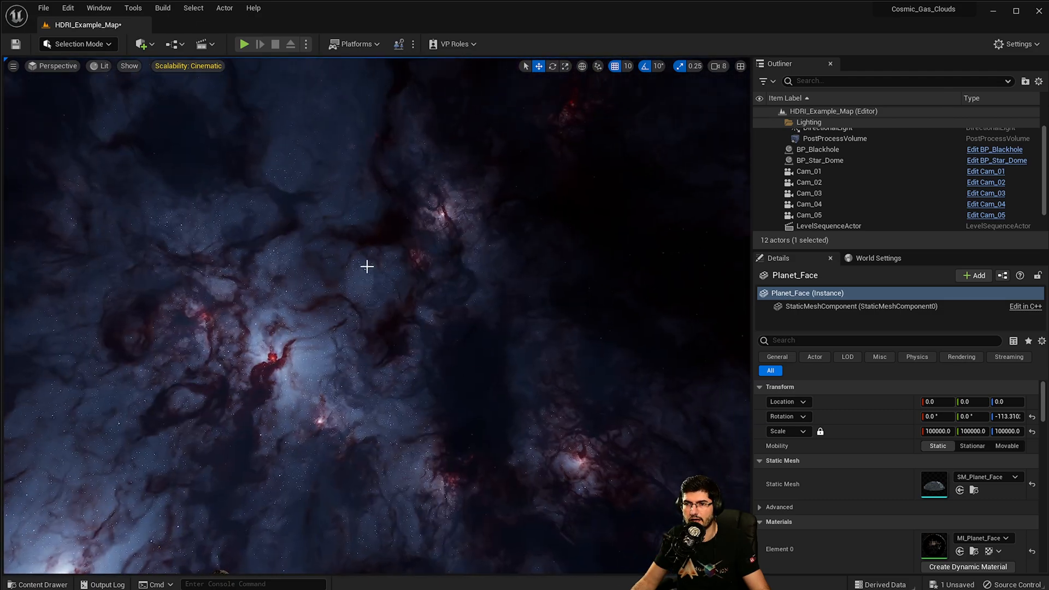
# Dismiss the asset browser and return focus to the nebula level viewport
pyautogui.click(818, 149)
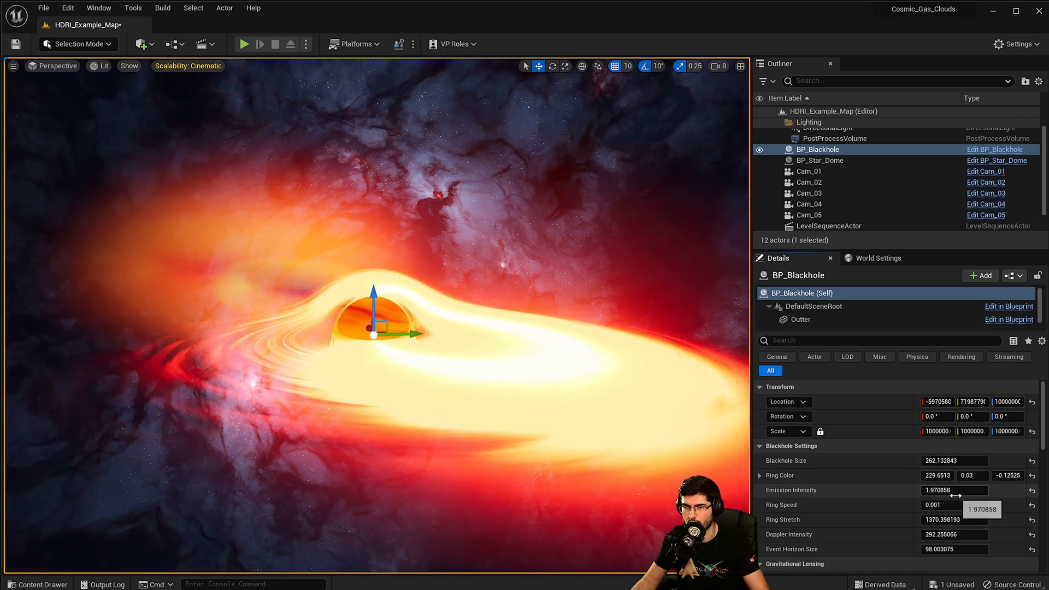
# Raise BP_Blackhole's emission intensity from about 1.97 to 3.46, then select the Star Dome
pyautogui.moveTo(943, 489); pyautogui.dragTo(971, 490)
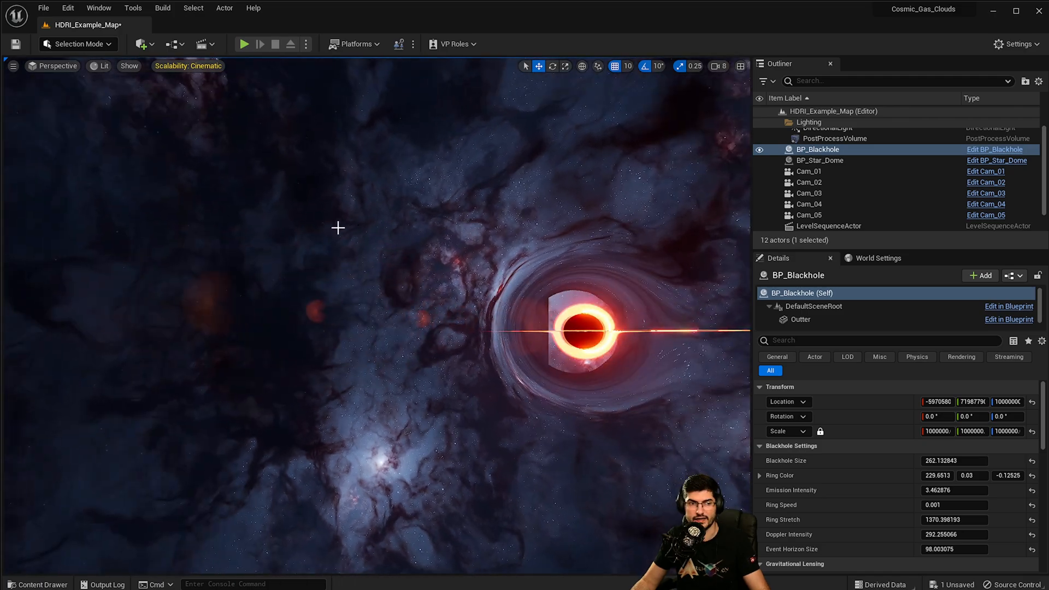
pyautogui.click(818, 160)
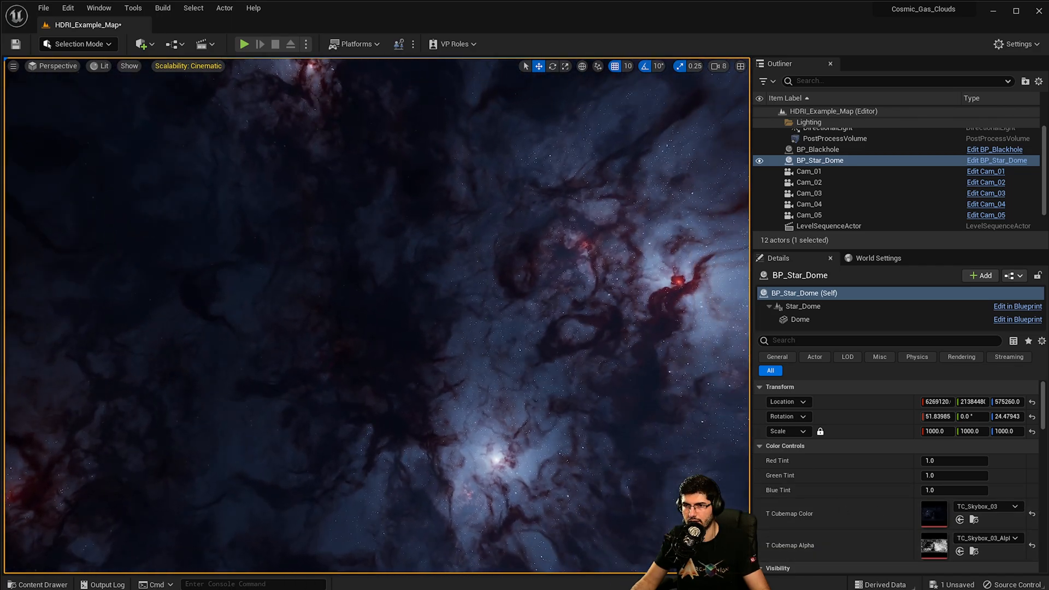
# Set BP_Star_Dome's Visibility brightness from about 4.65 down to 0.8
pyautogui.write('4.653759')
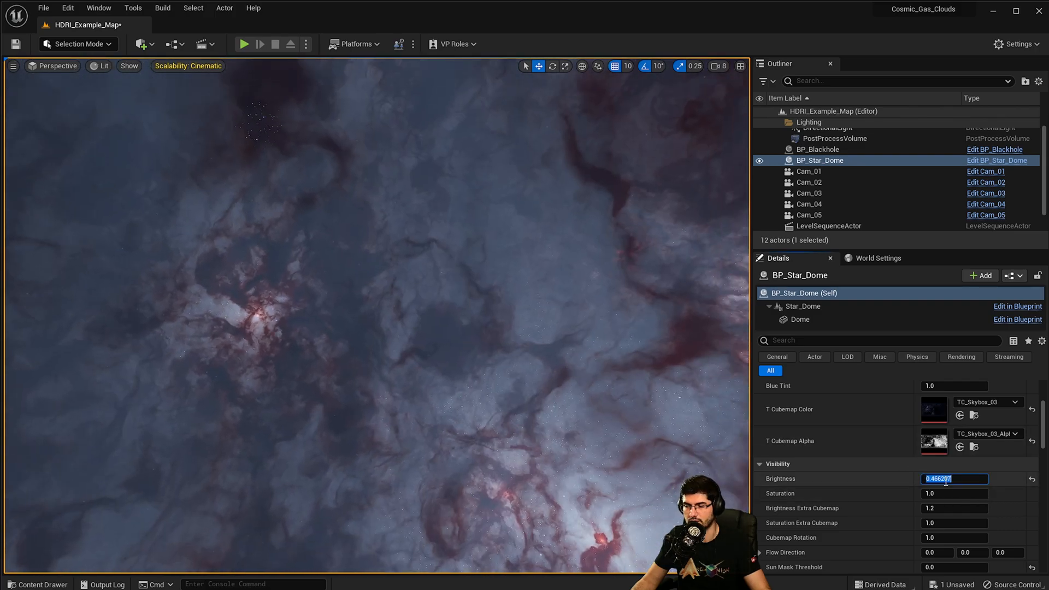
pyautogui.write('0.')
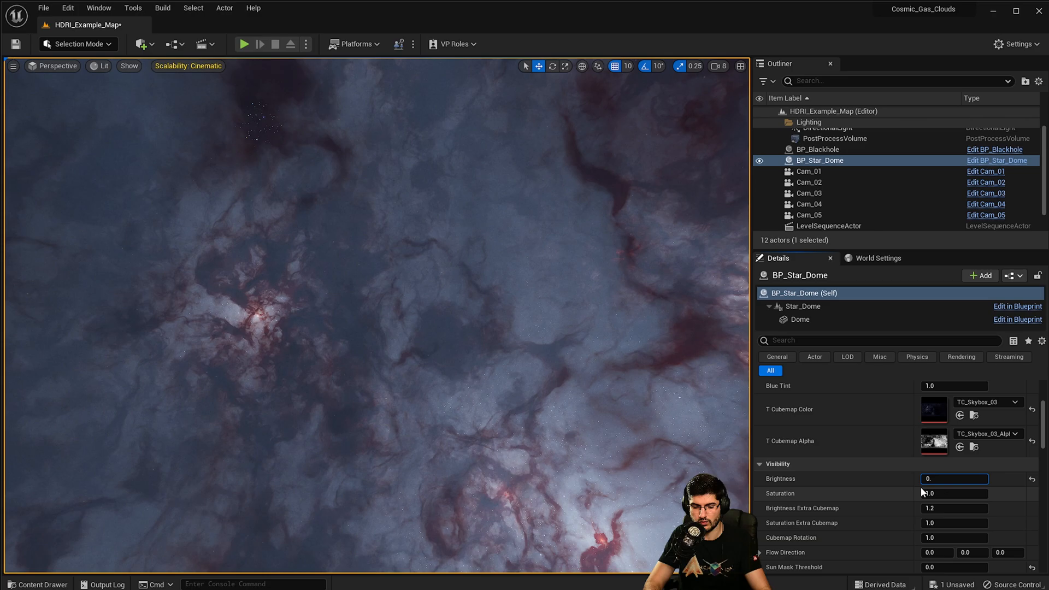
pyautogui.write('0.8')
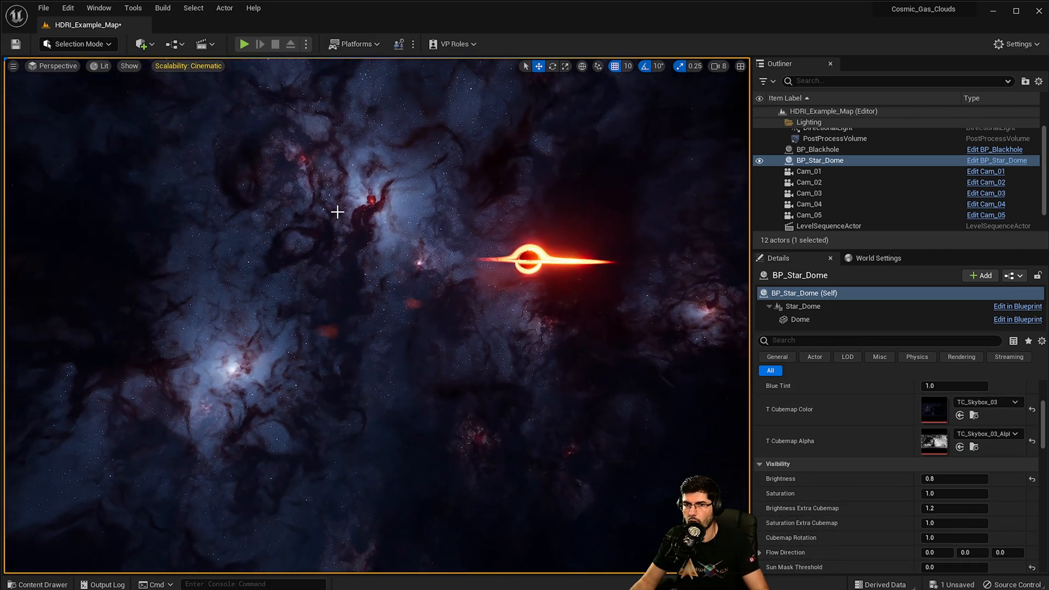
pyautogui.write('3.477158')
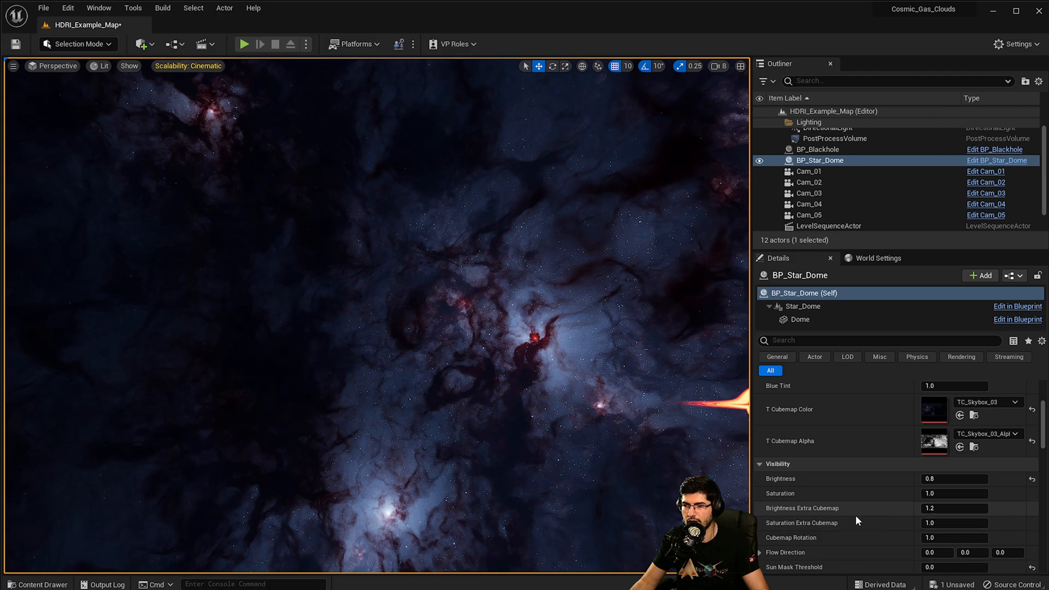
pyautogui.moveTo(901, 532)
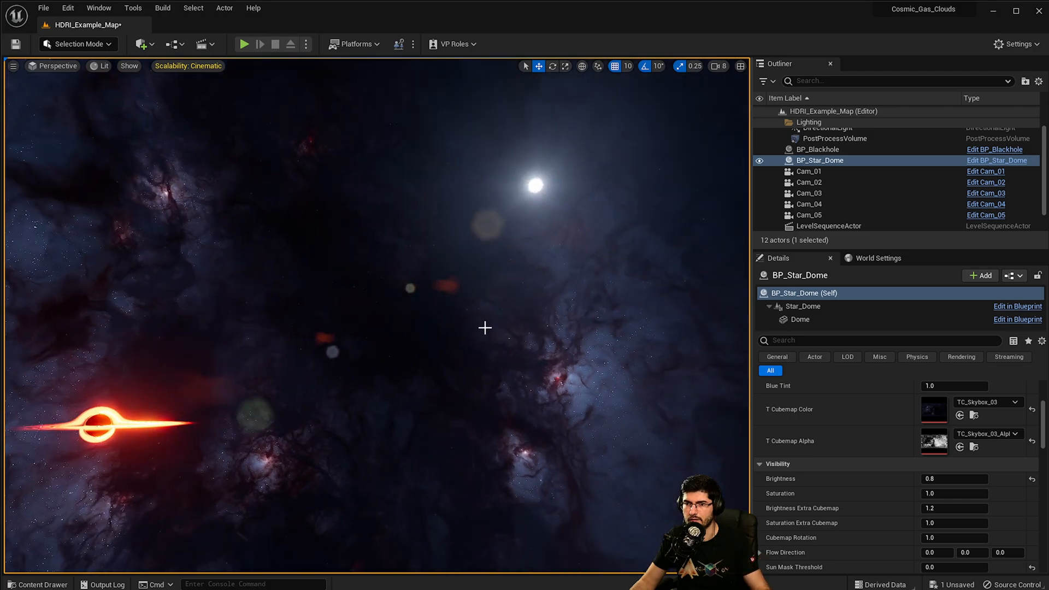
pyautogui.moveTo(596, 379)
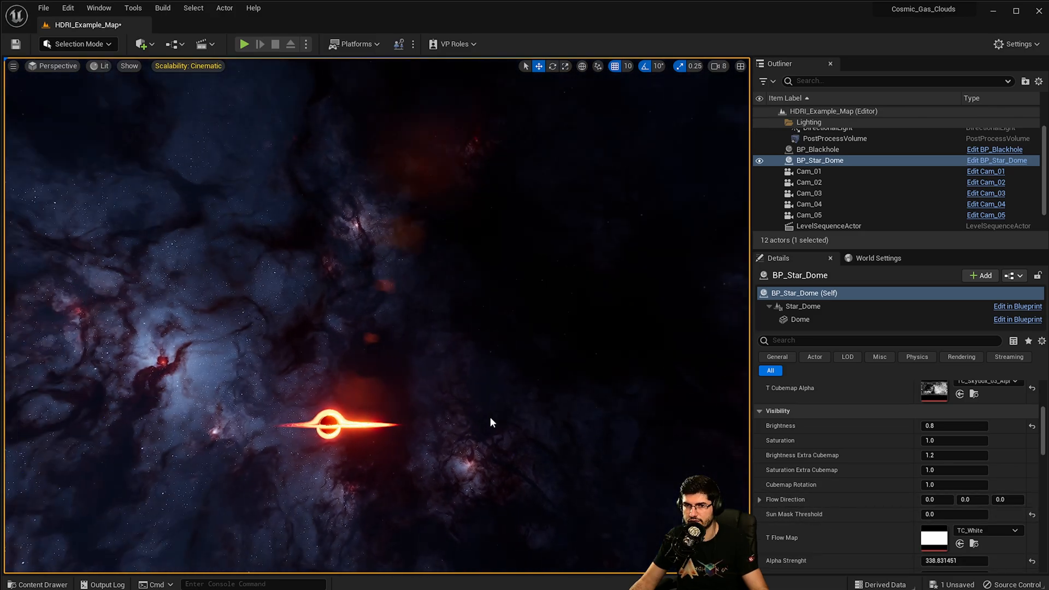
# Assign TC_Flowmap as the Star Dome's flow map and start editing its sun mask threshold
pyautogui.click(800, 319)
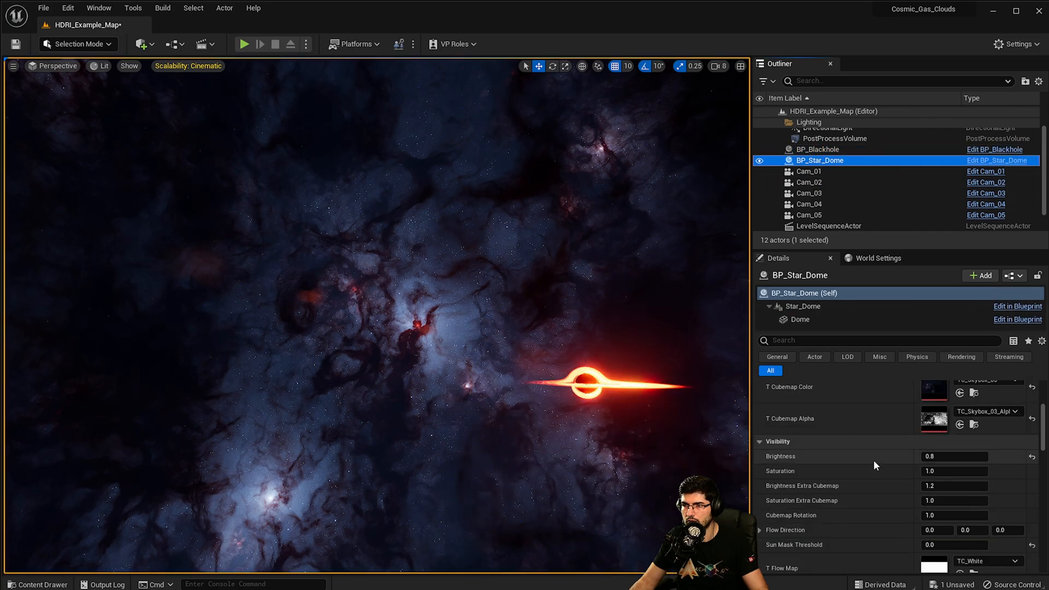
pyautogui.scroll(-3)
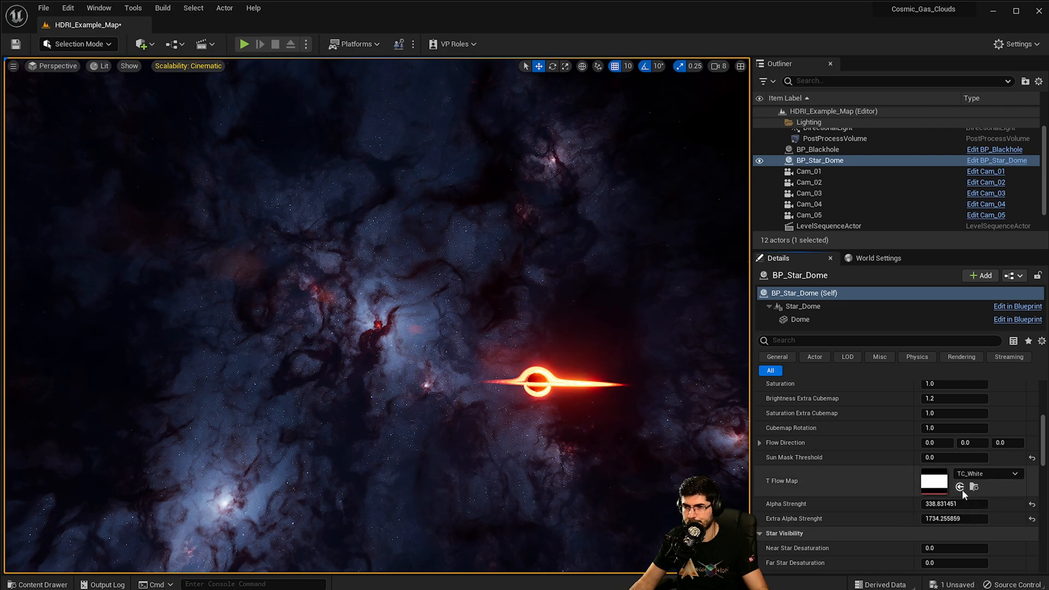
pyautogui.click(983, 474)
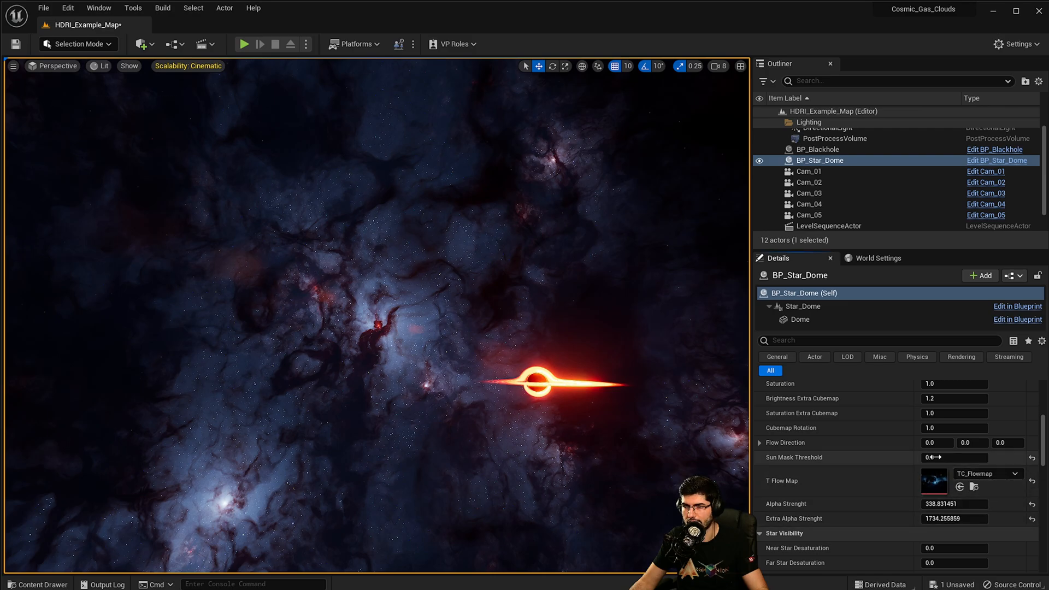
pyautogui.click(937, 442)
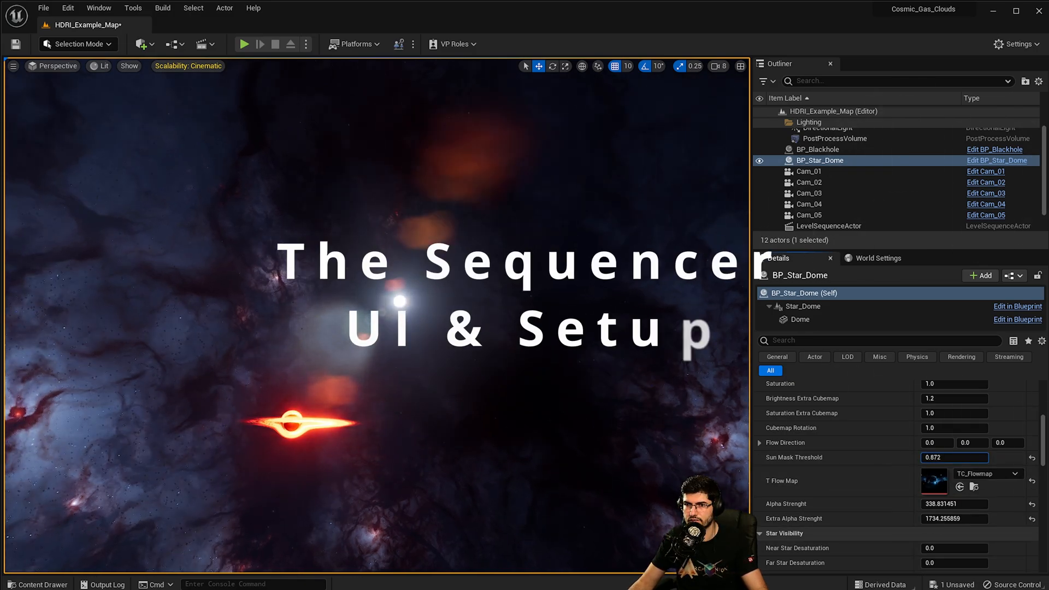
# Zero the Star Dome's sun mask threshold and retune alpha strength (~379) and extra alpha strength (~441)
pyautogui.write('1.996222')
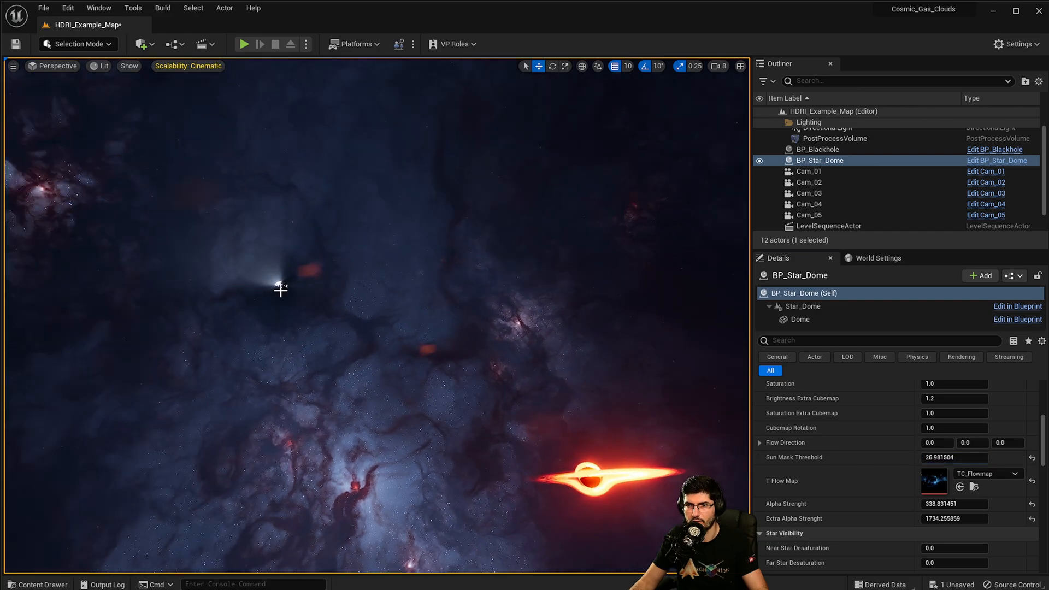
pyautogui.write('1.691268')
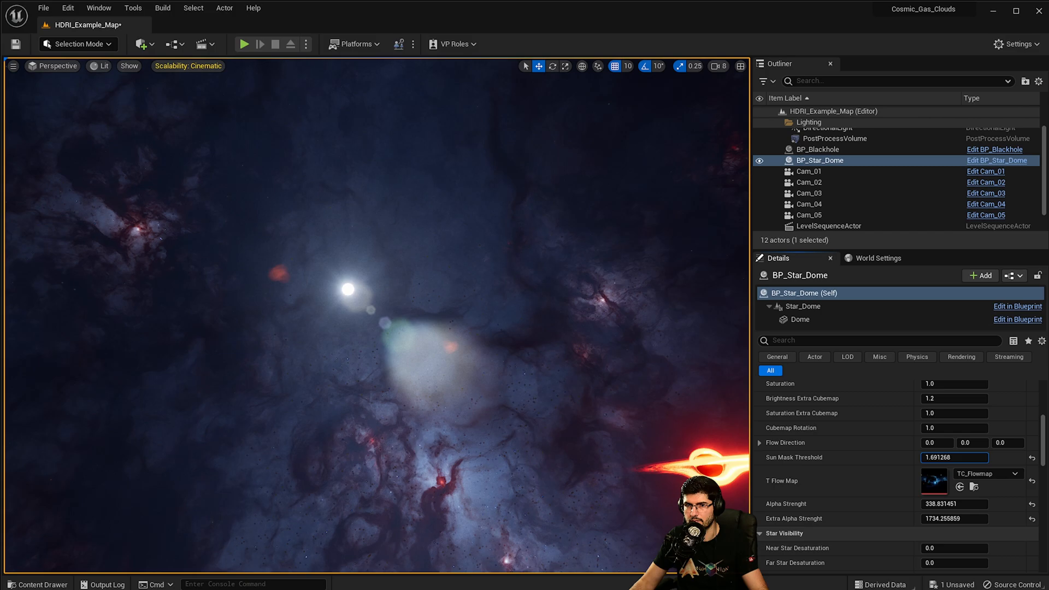
pyautogui.click(954, 457)
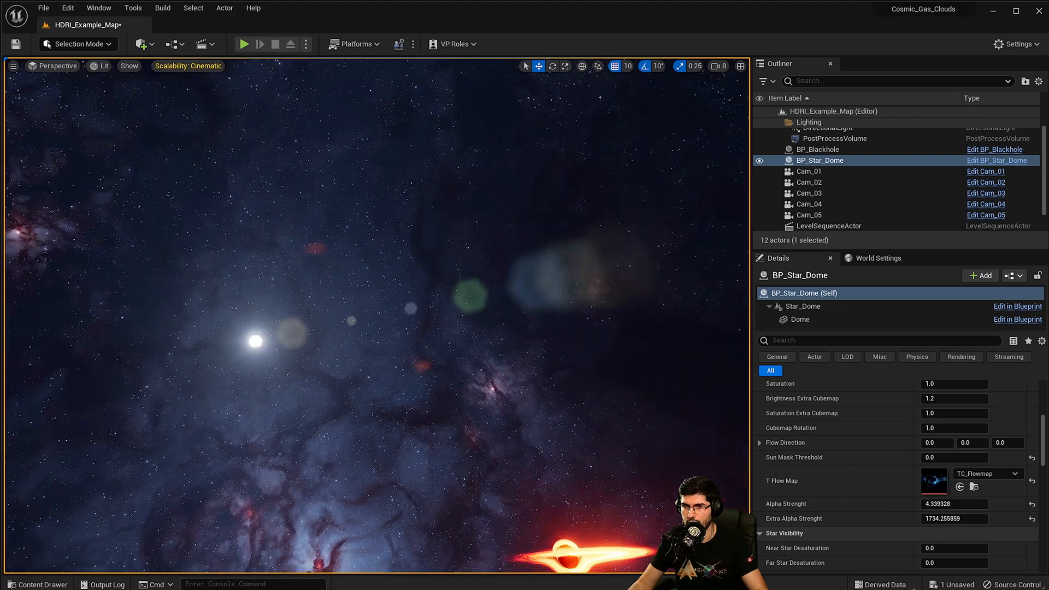
pyautogui.click(953, 504)
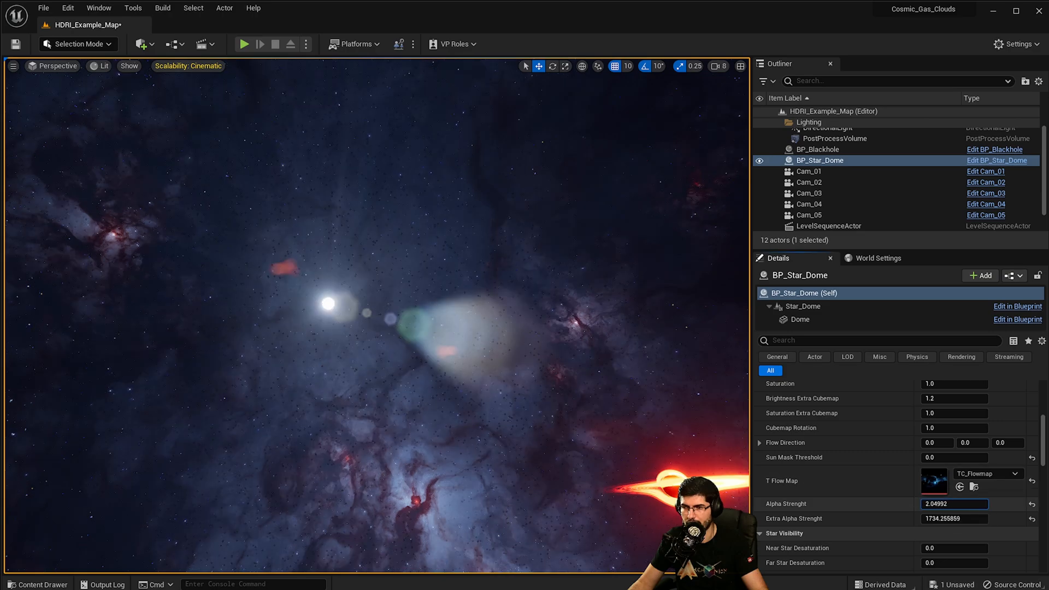
pyautogui.write('870870.4375')
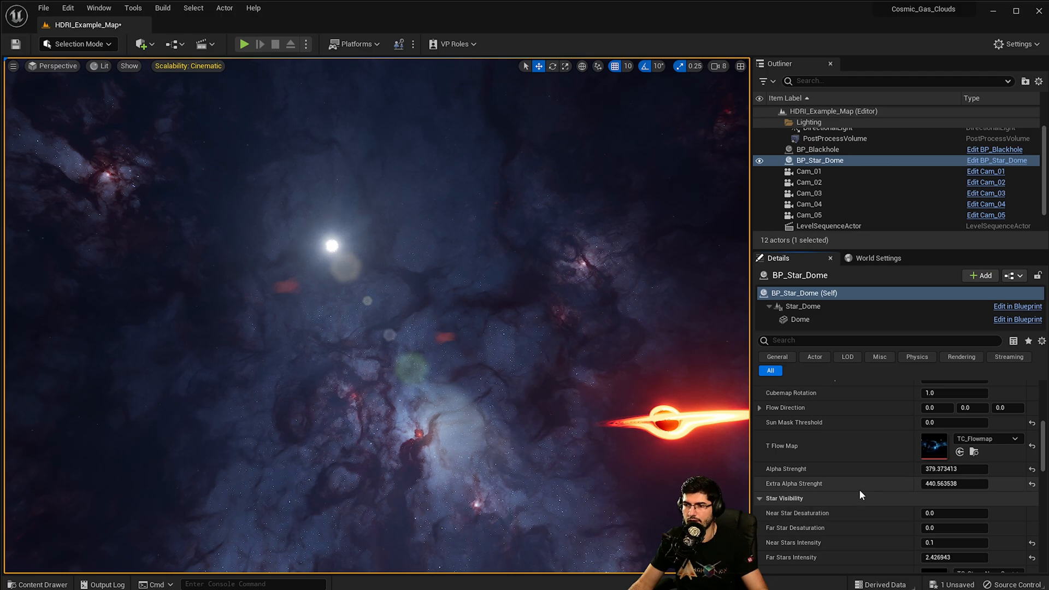
# Raise the Star Dome's Near Stars Intensity to 1.0 under Star Visibility
pyautogui.scroll(-3)
pyautogui.write('0.22')
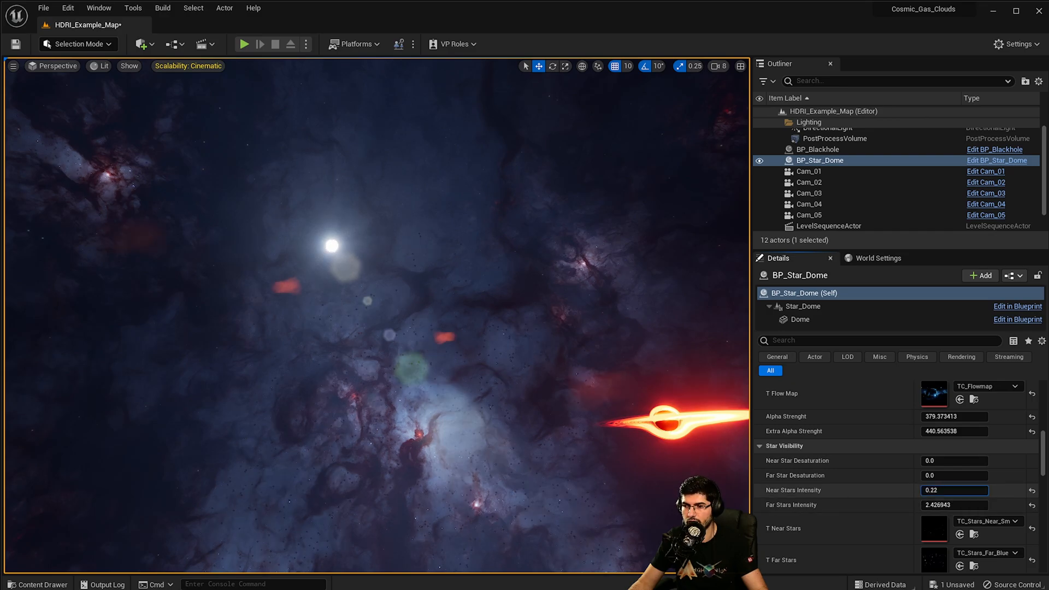
pyautogui.write('1.0')
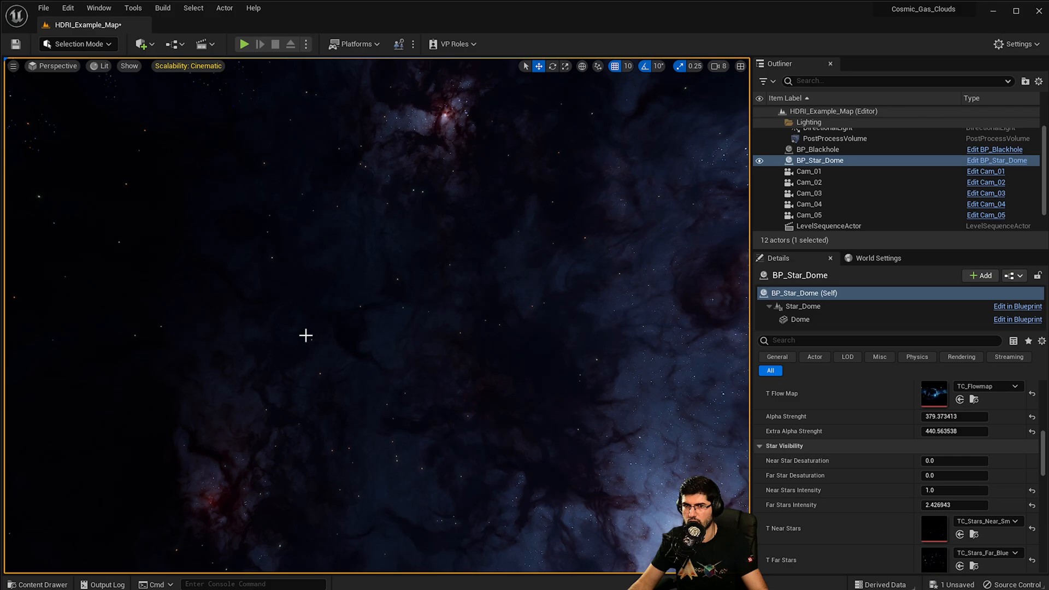
pyautogui.write('92.066856')
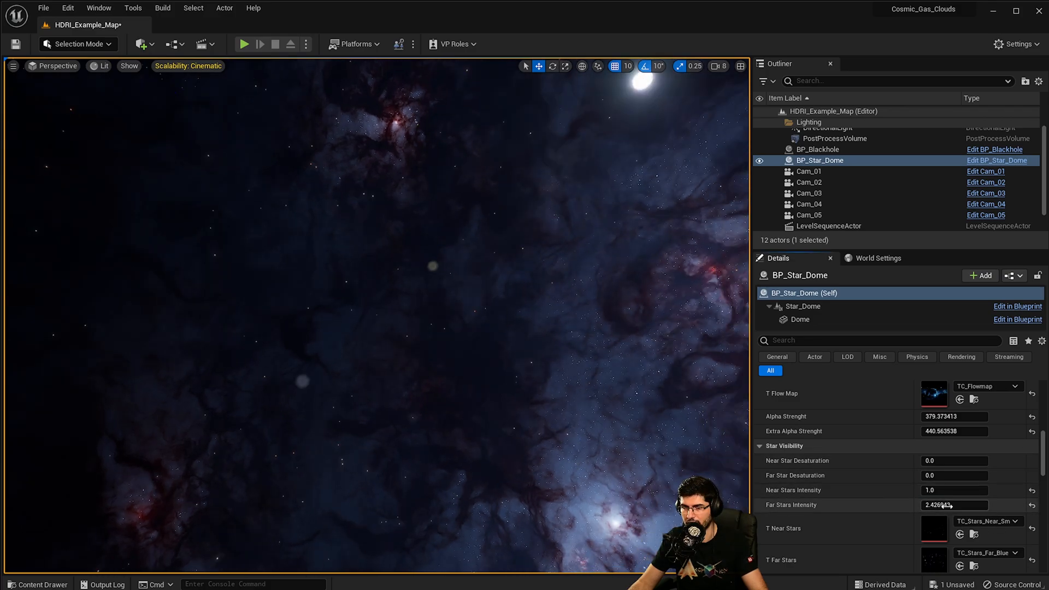
pyautogui.write('13.583601')
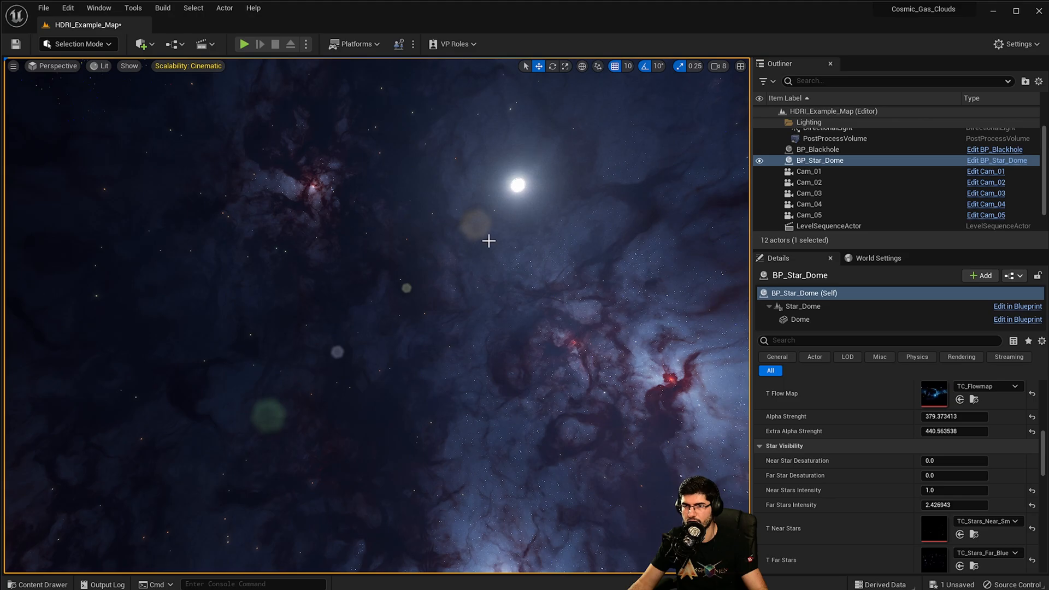
pyautogui.moveTo(375, 233)
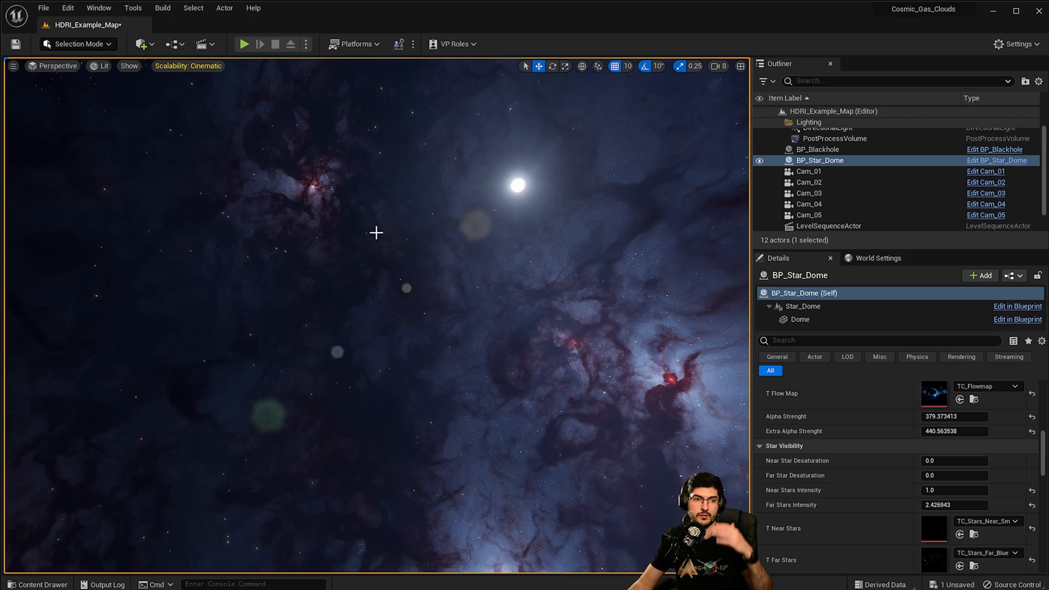
pyautogui.scroll(-3)
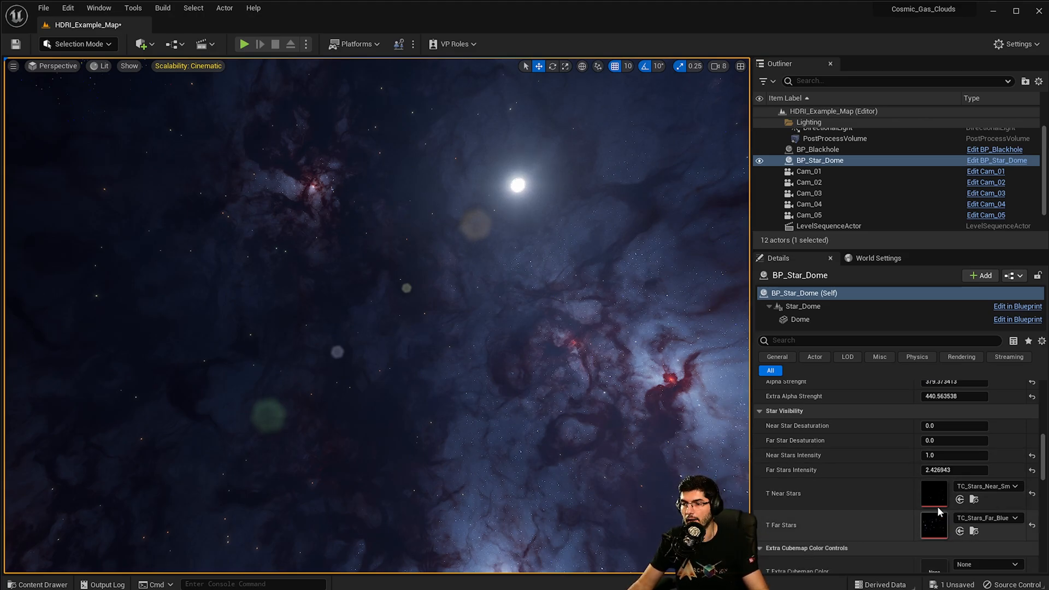
pyautogui.scroll(-3)
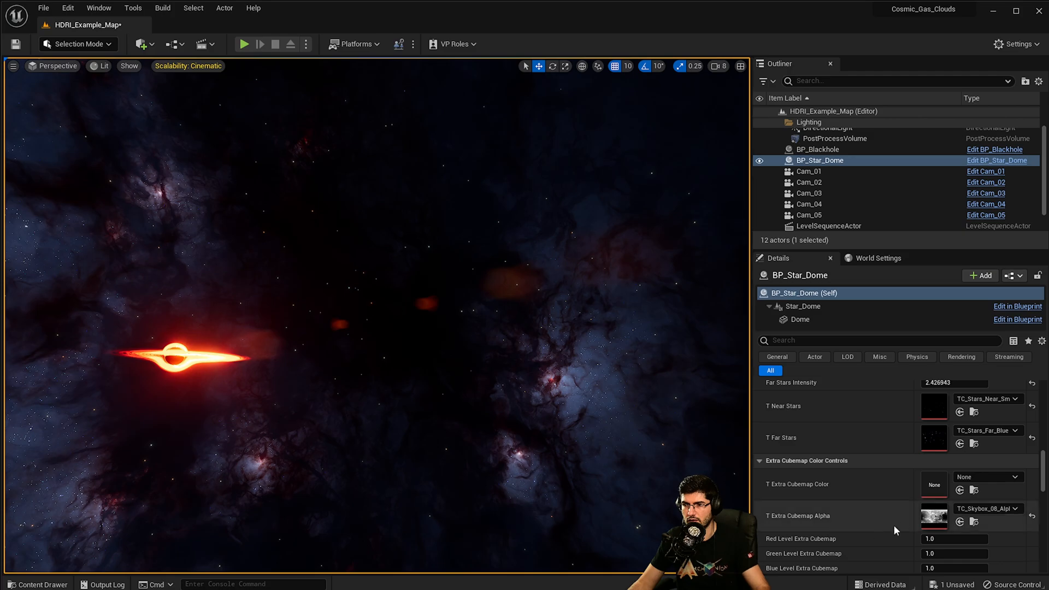
# Reselect BP_Star_Dome and rotate its nebula cubemap to about 1.31
pyautogui.click(37, 584)
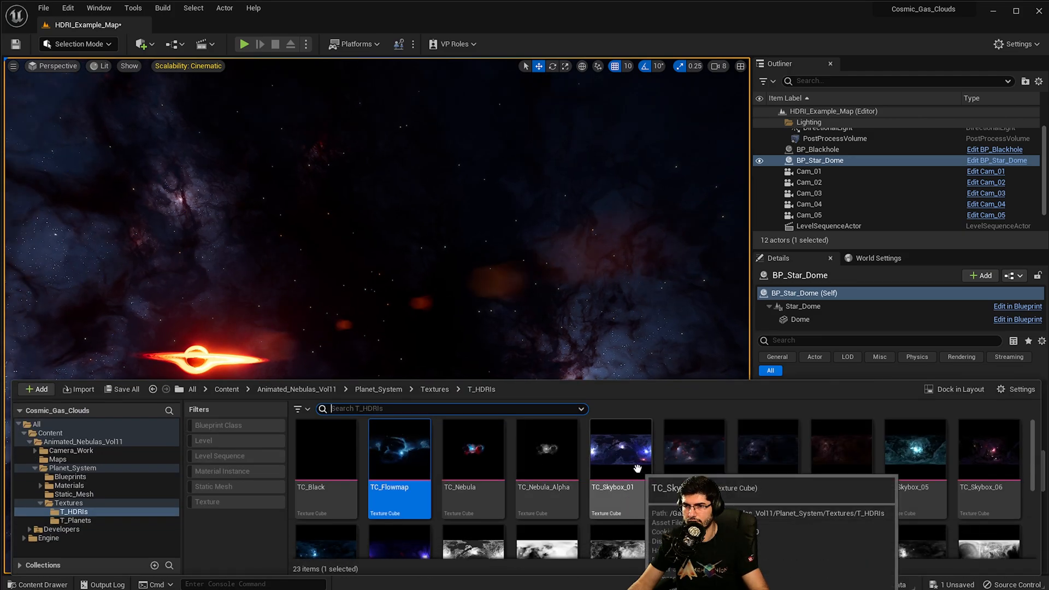
pyautogui.click(620, 449)
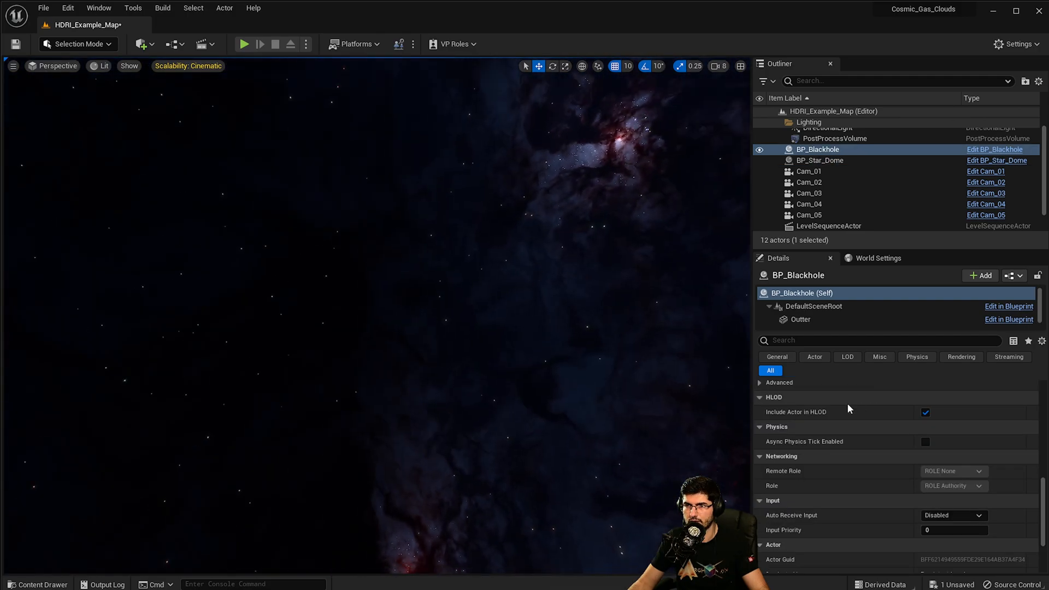
pyautogui.click(819, 160)
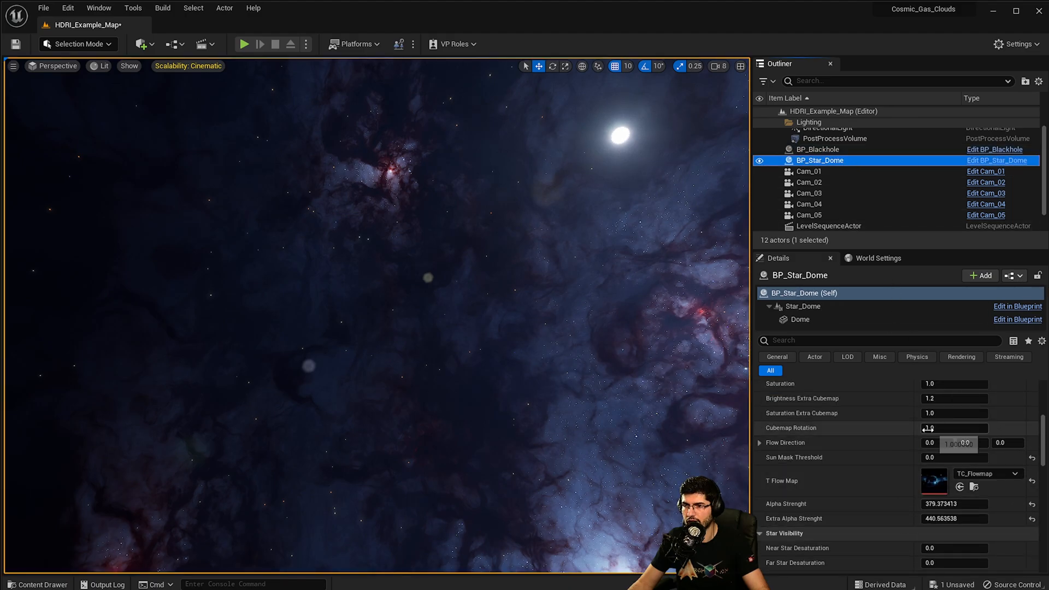
pyautogui.moveTo(950, 428); pyautogui.dragTo(958, 427)
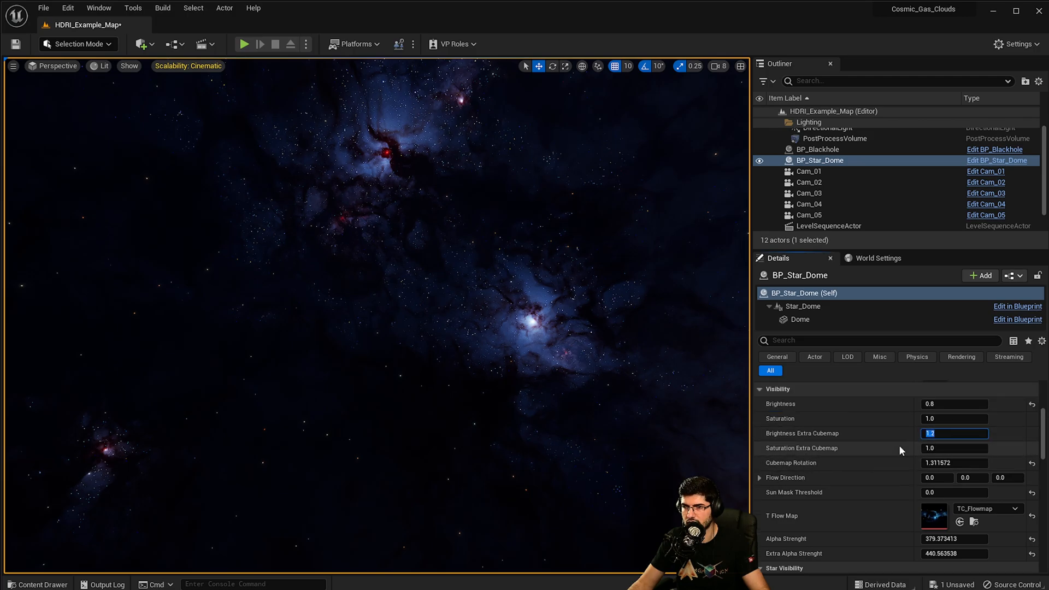
# Lower the Star Dome's Brightness and Brightness Extra Cubemap to 0.8
pyautogui.write('0.8')
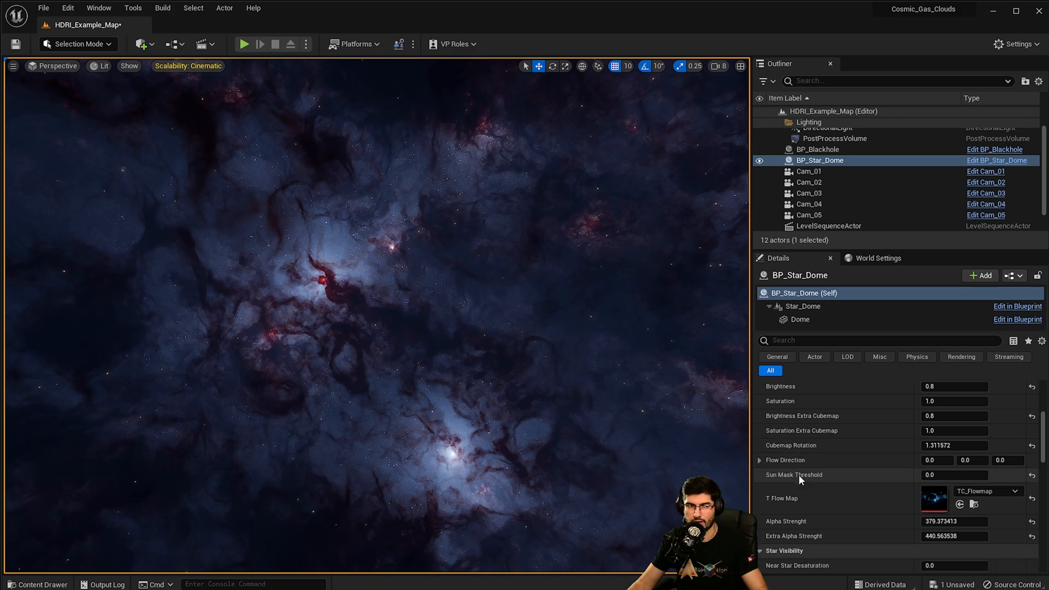
pyautogui.scroll(-3)
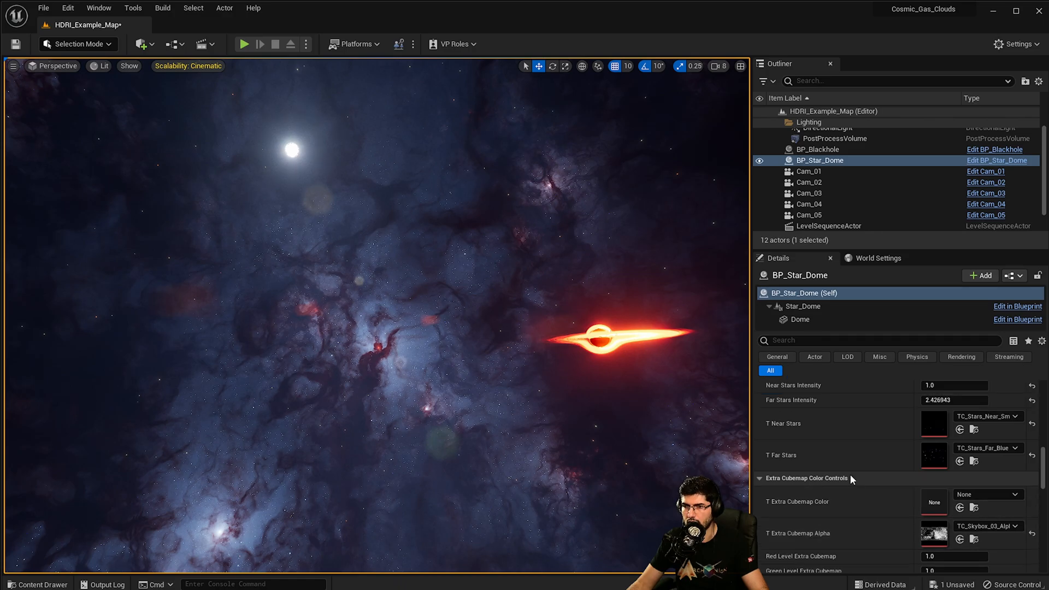
pyautogui.scroll(-3)
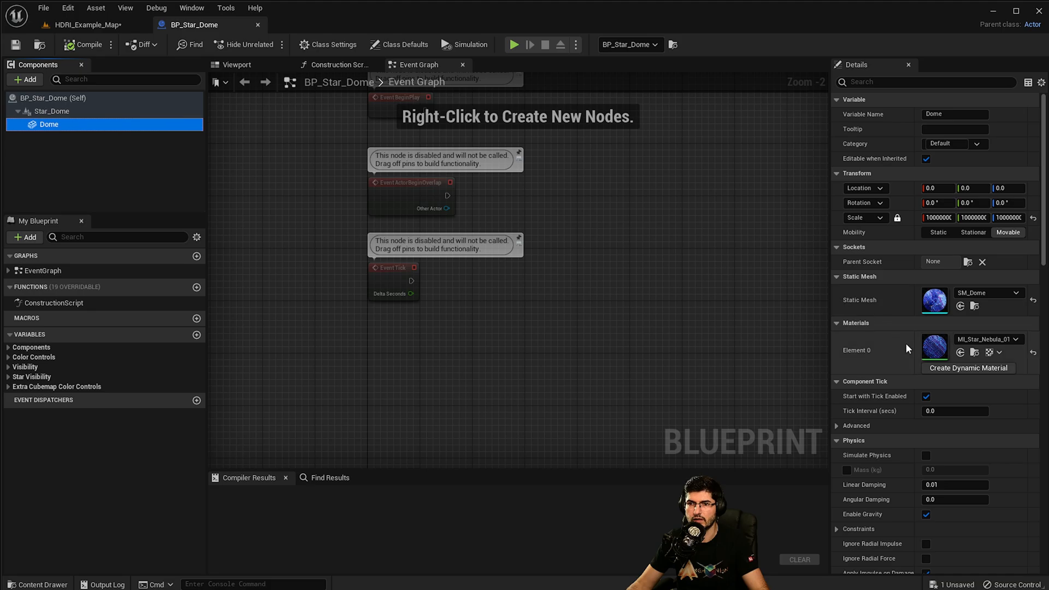
# Inspect MI_Star_Nebula_01 and its parent M_Star_Nebula material graph, then return to the level
pyautogui.doubleClick(934, 348)
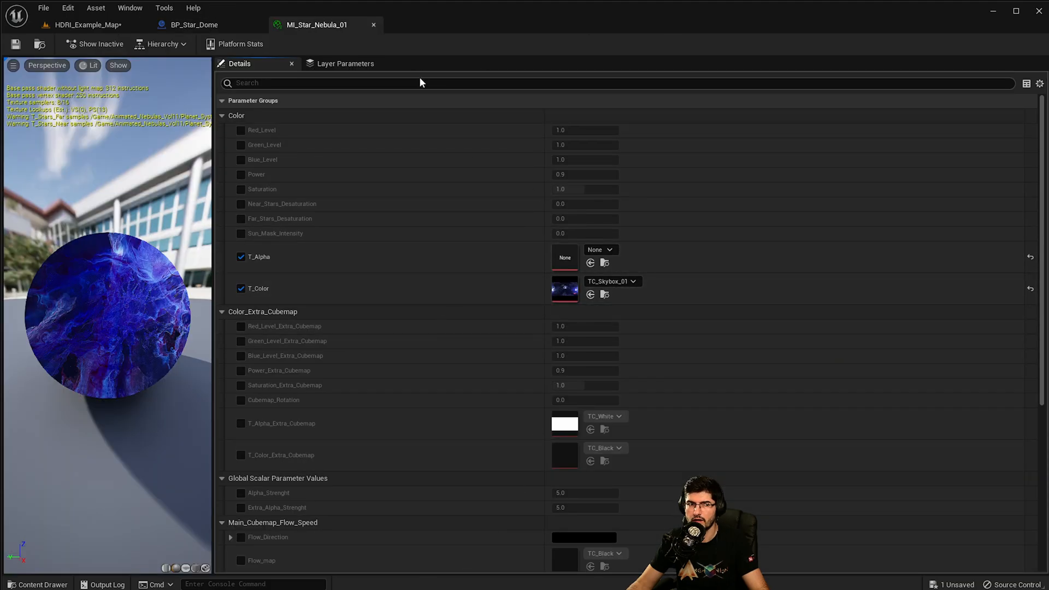
pyautogui.click(163, 44)
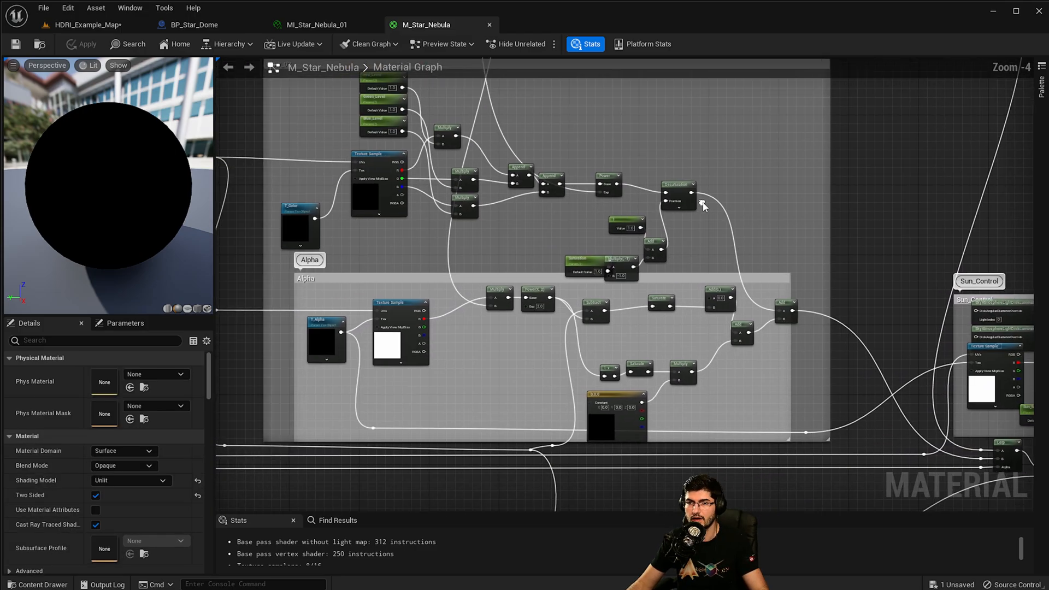
pyautogui.scroll(-3)
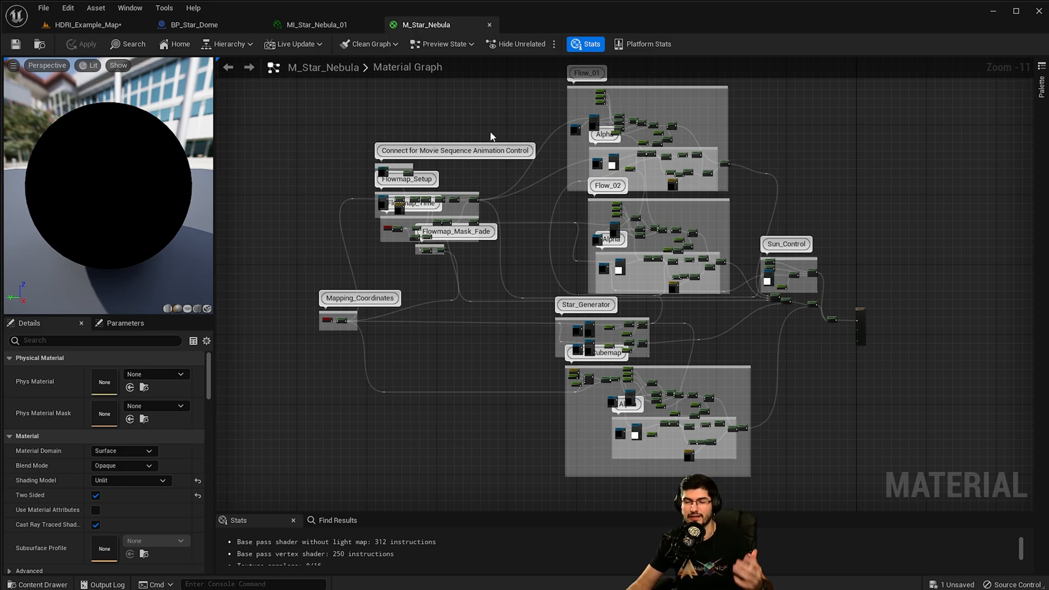
pyautogui.click(85, 25)
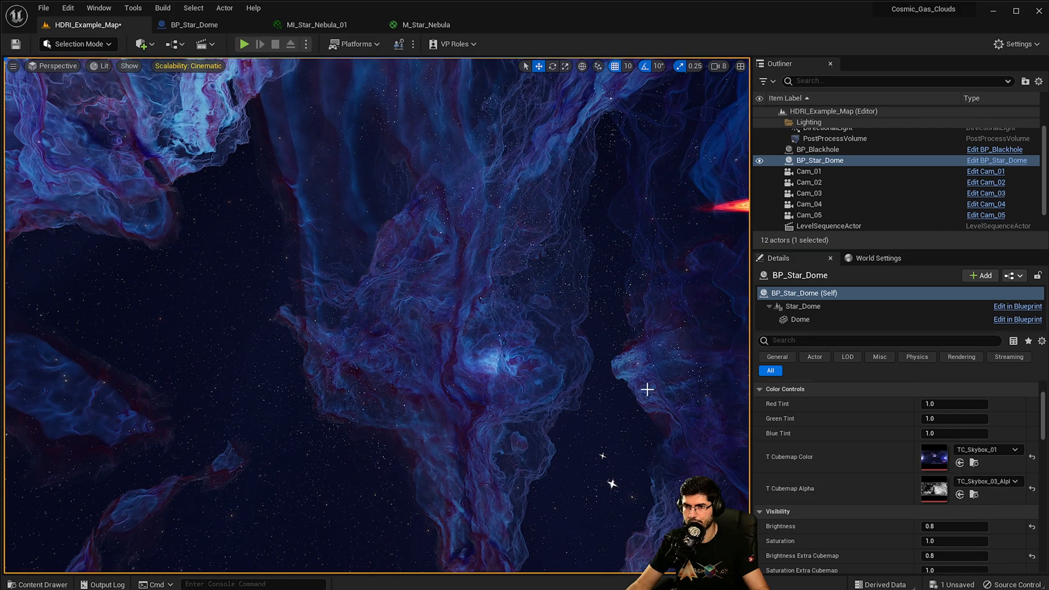
# Swap the Star Dome's T Cubemap Alpha to TC_Skybox_01_Alpha for the blue nebula clouds
pyautogui.click(38, 584)
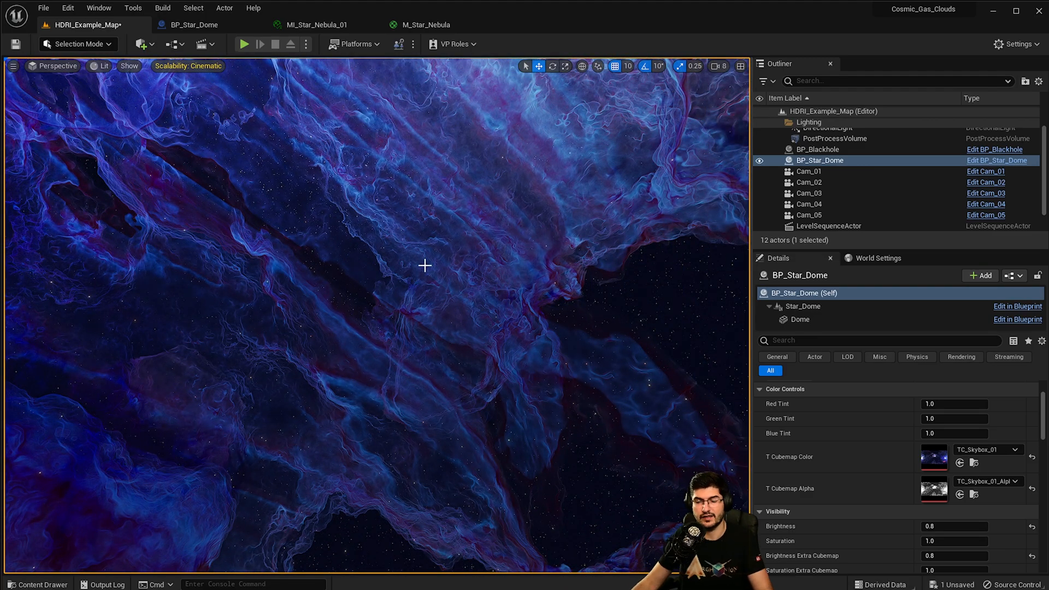
pyautogui.click(1015, 449)
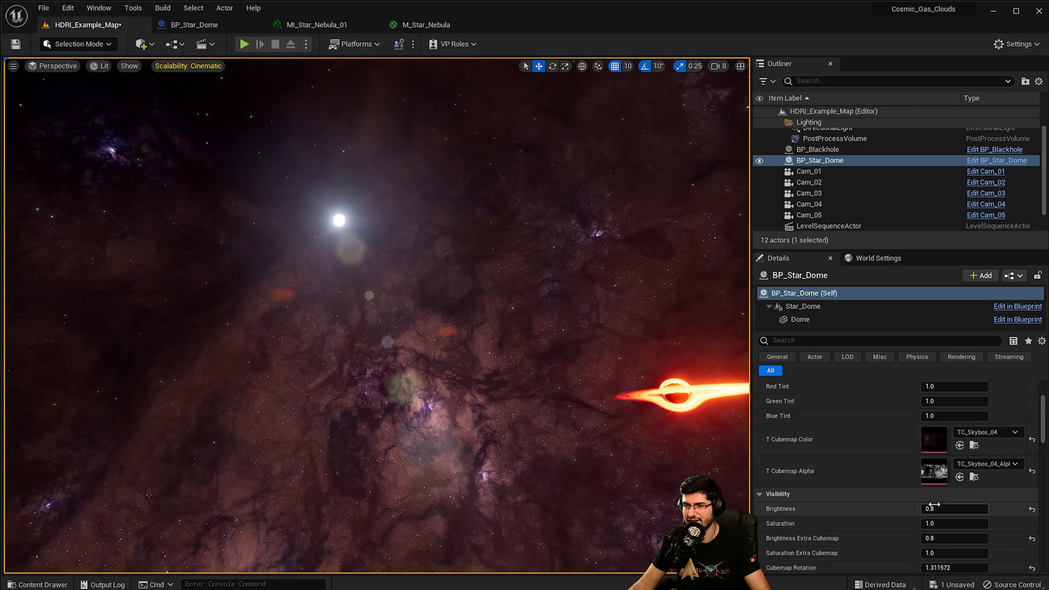
# Assign the TC_Skybox_06 cubemap and alpha to the Star Dome at brightness 0.566224, then view from Cam_03
pyautogui.rightClick(515, 316)
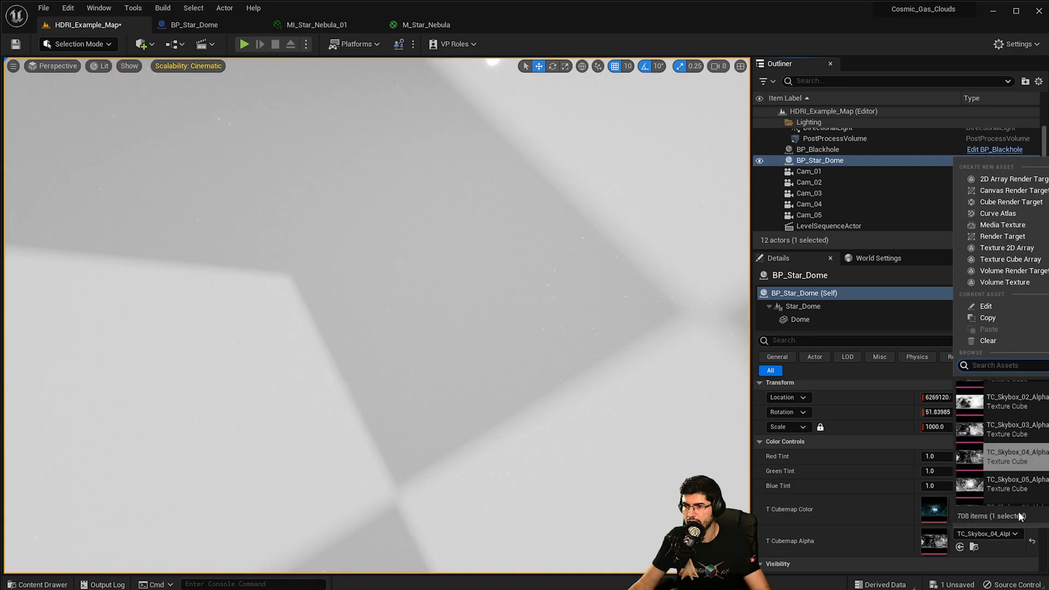
pyautogui.click(1018, 482)
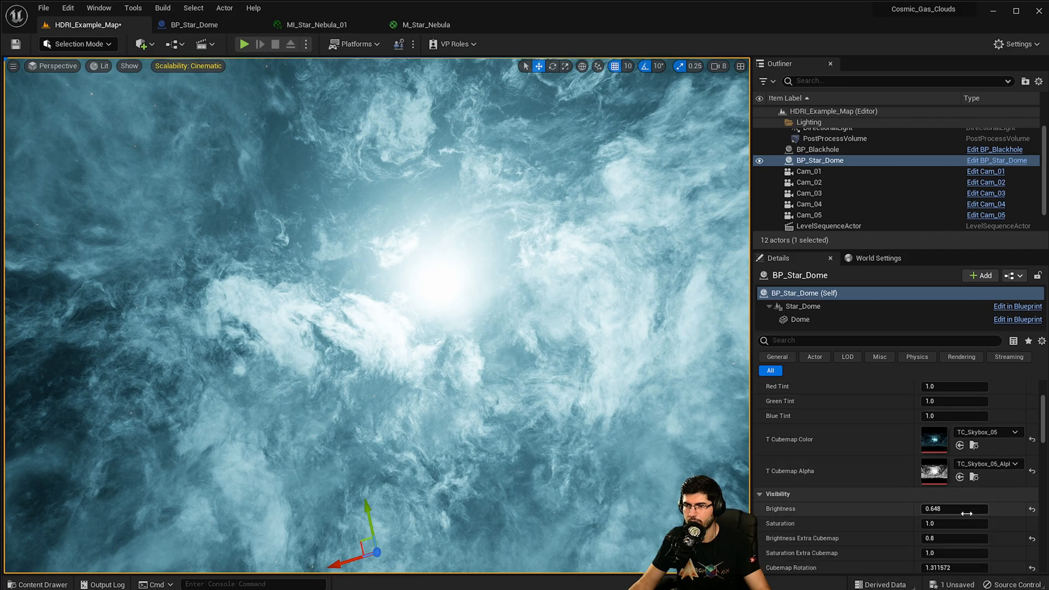
pyautogui.moveTo(953, 508); pyautogui.dragTo(978, 508)
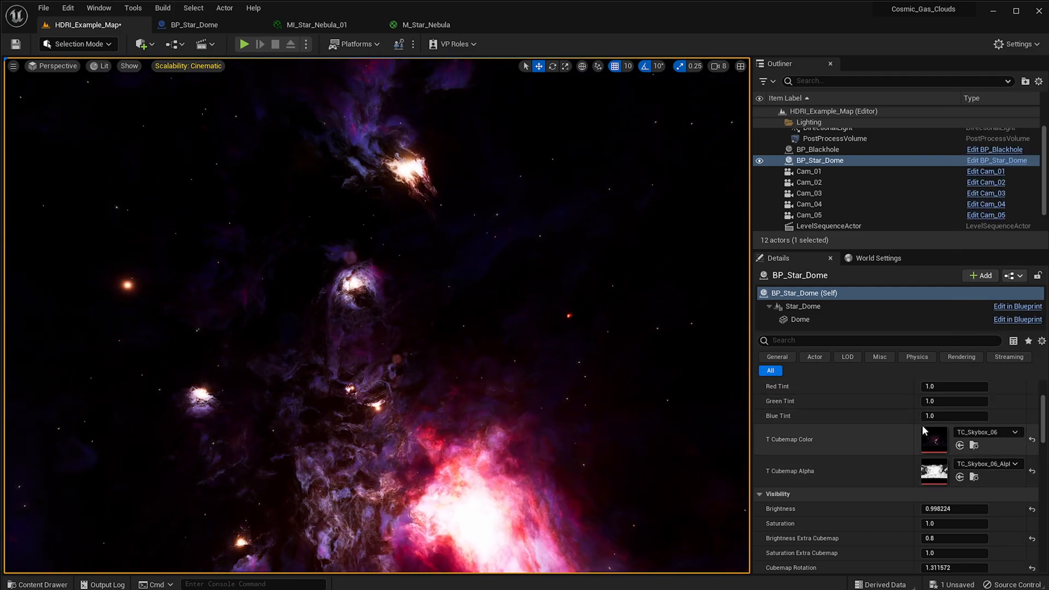
pyautogui.write('0.566224')
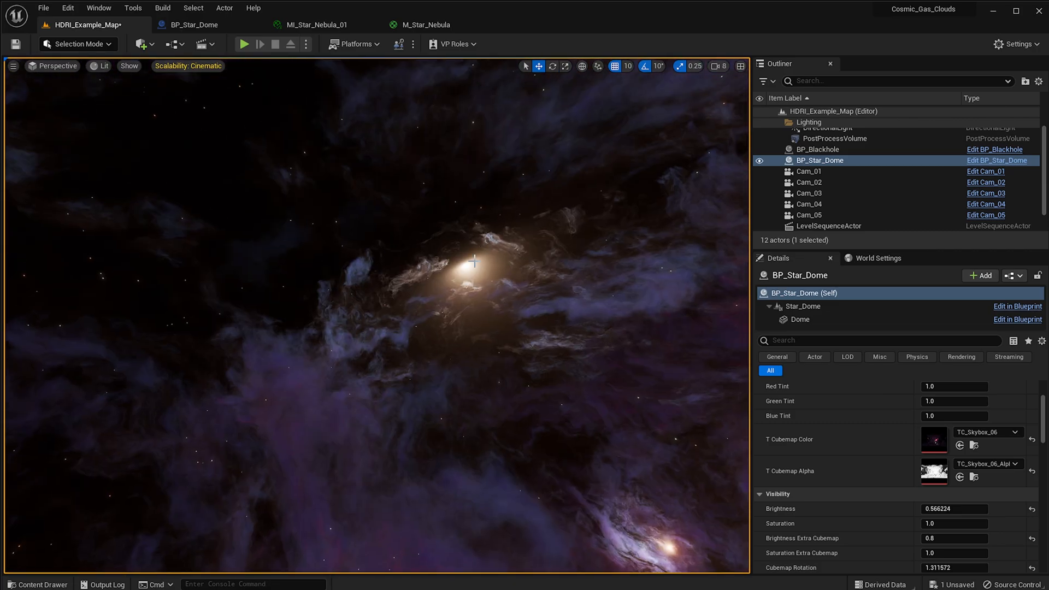
pyautogui.click(809, 192)
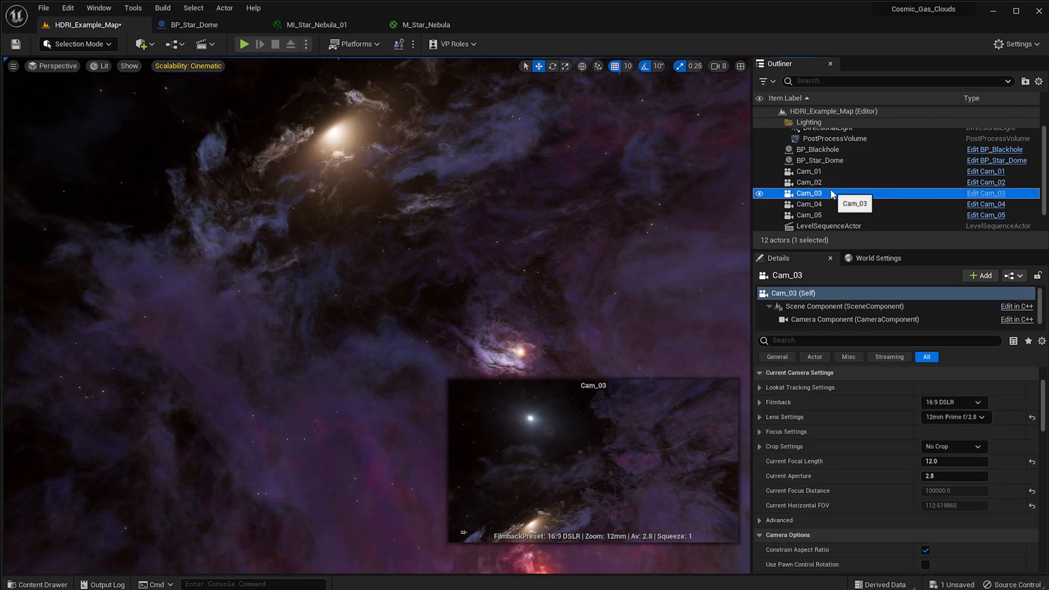
# Pilot Cam_01 and then Cam_04 to preview the current nebula sky
pyautogui.rightClick(809, 172)
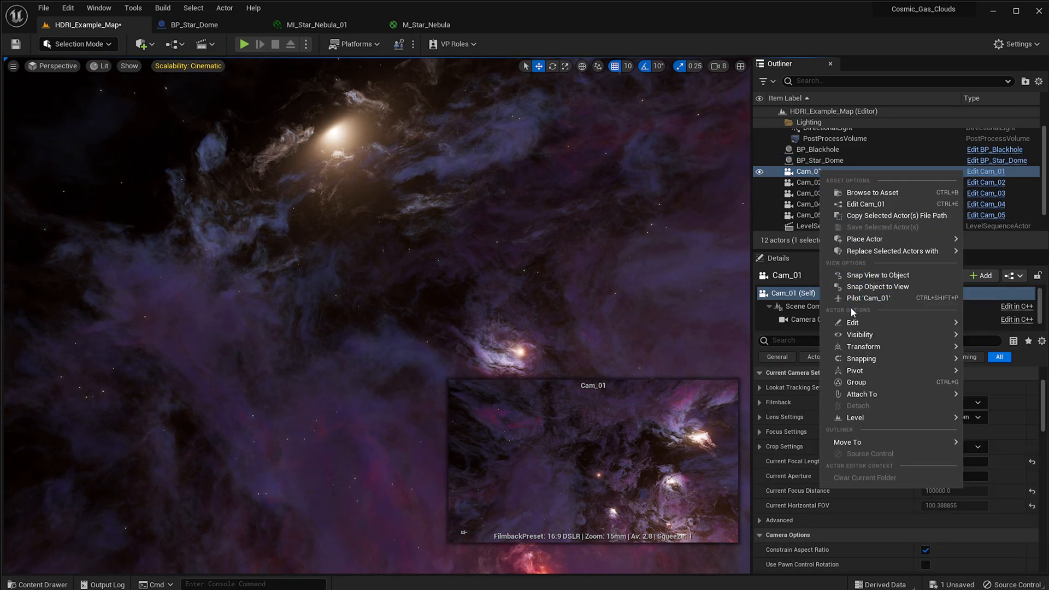
pyautogui.click(869, 298)
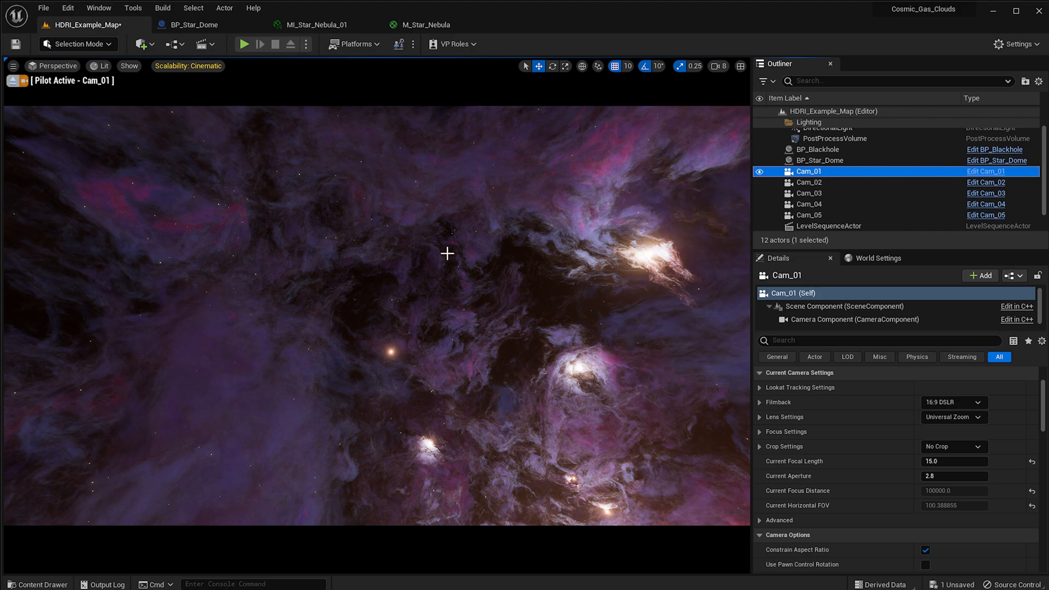
pyautogui.click(809, 205)
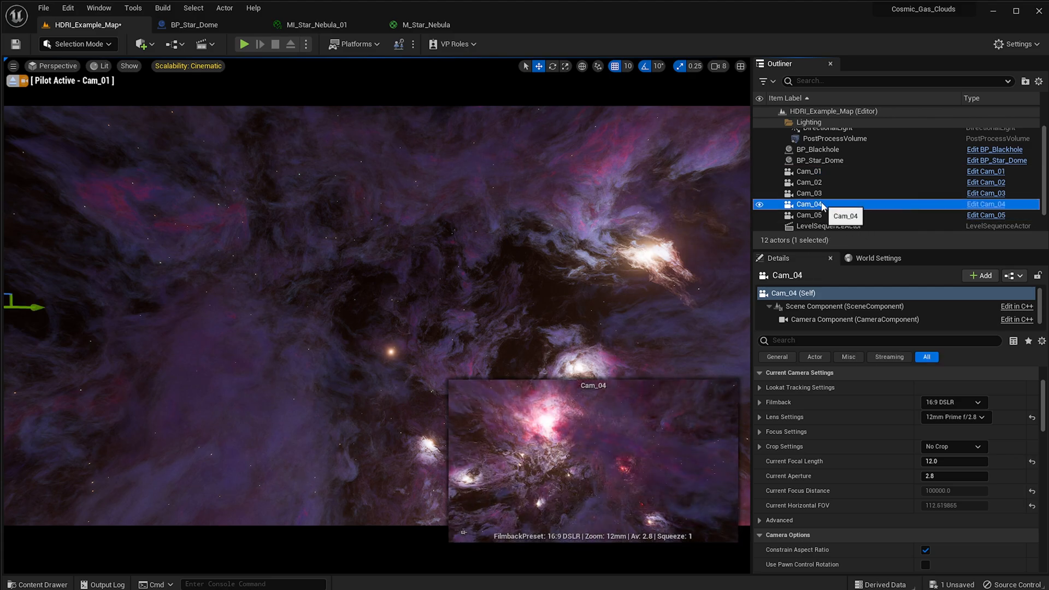
pyautogui.rightClick(809, 205)
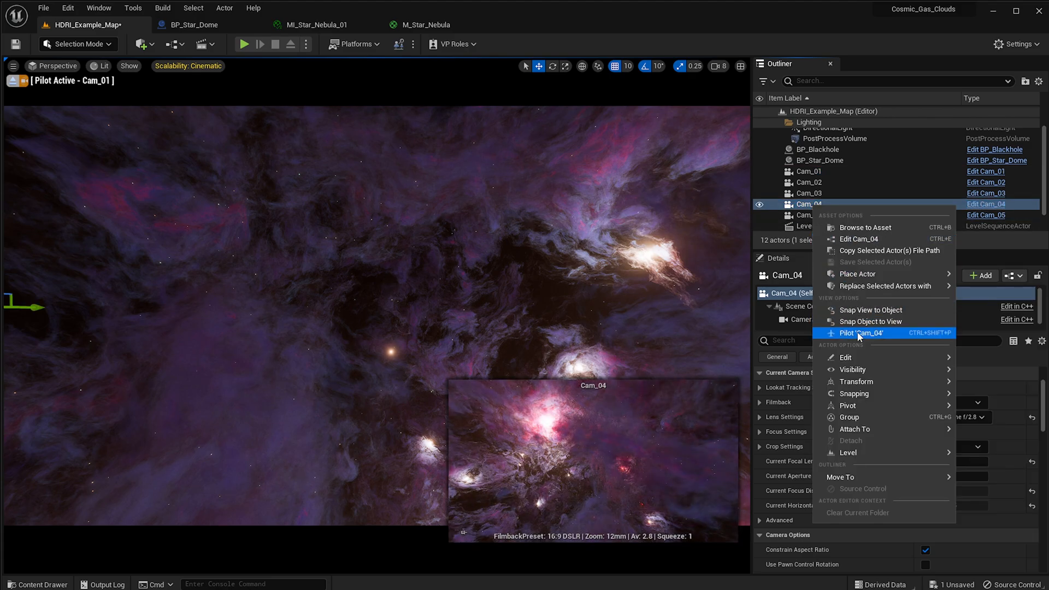
pyautogui.click(861, 332)
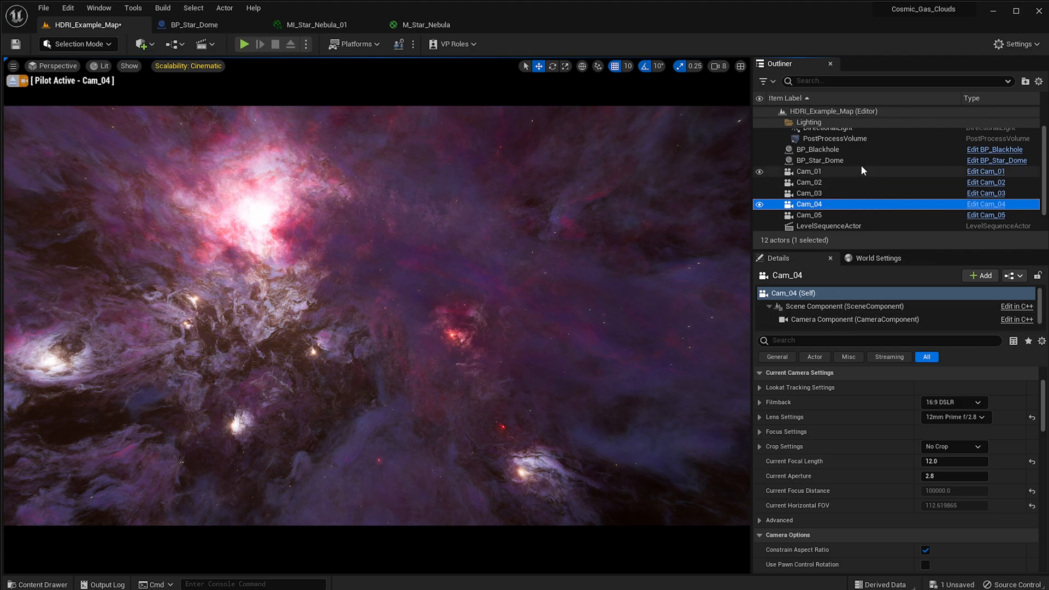
# Switch the Star Dome to the blue TC_Skybox_07 nebula and raise its brightness to 0.8
pyautogui.click(818, 150)
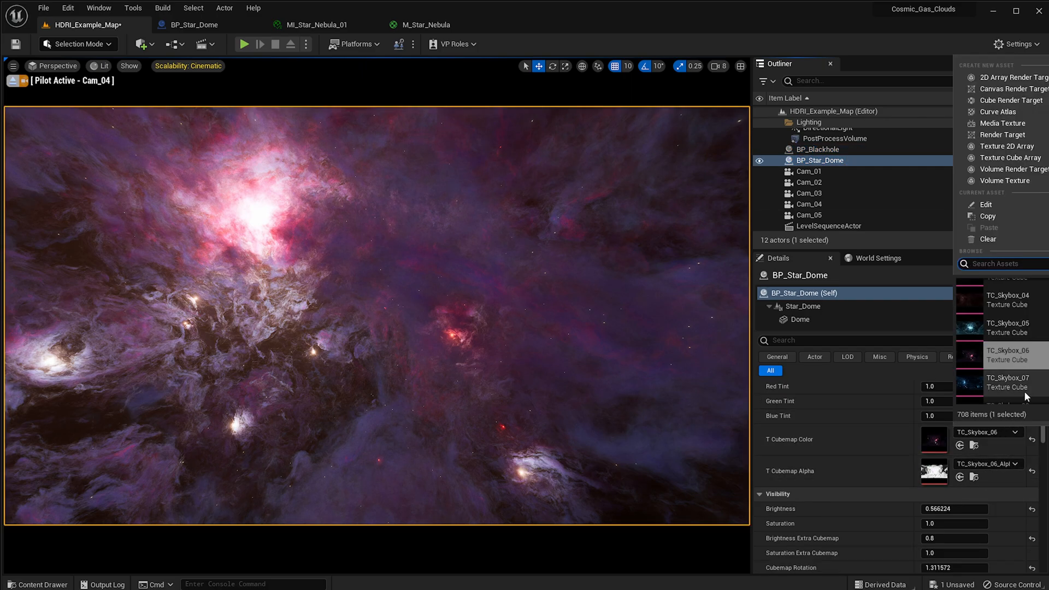
pyautogui.click(1007, 381)
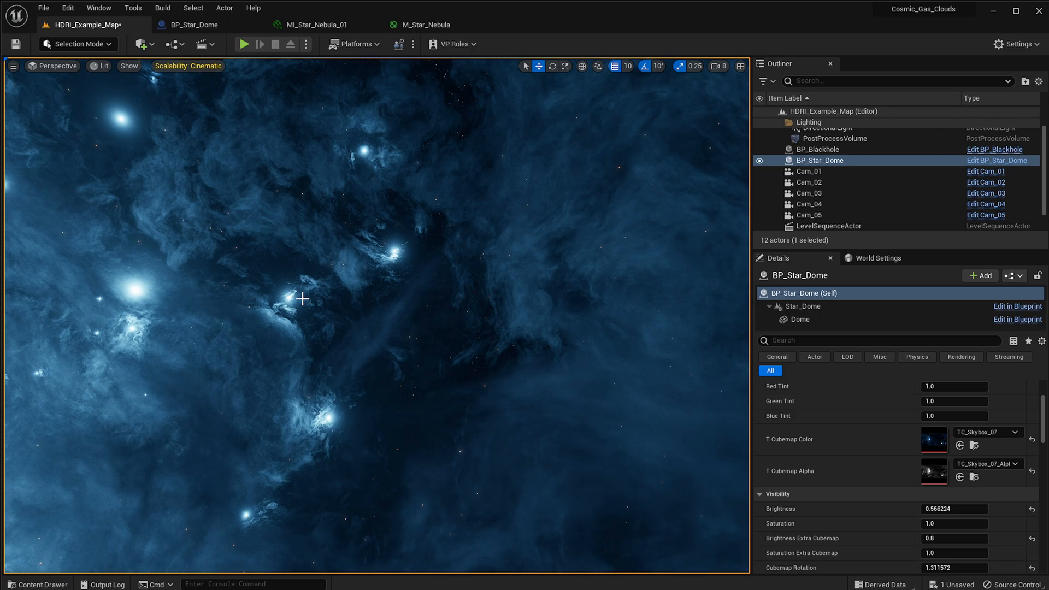
pyautogui.moveTo(301, 299); pyautogui.dragTo(532, 312)
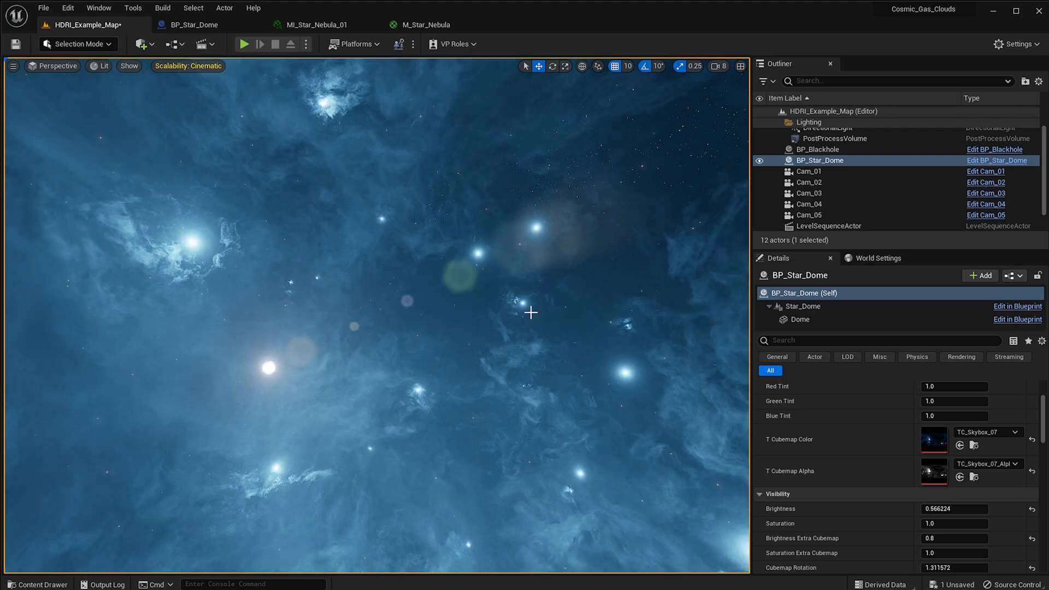
pyautogui.moveTo(520, 316)
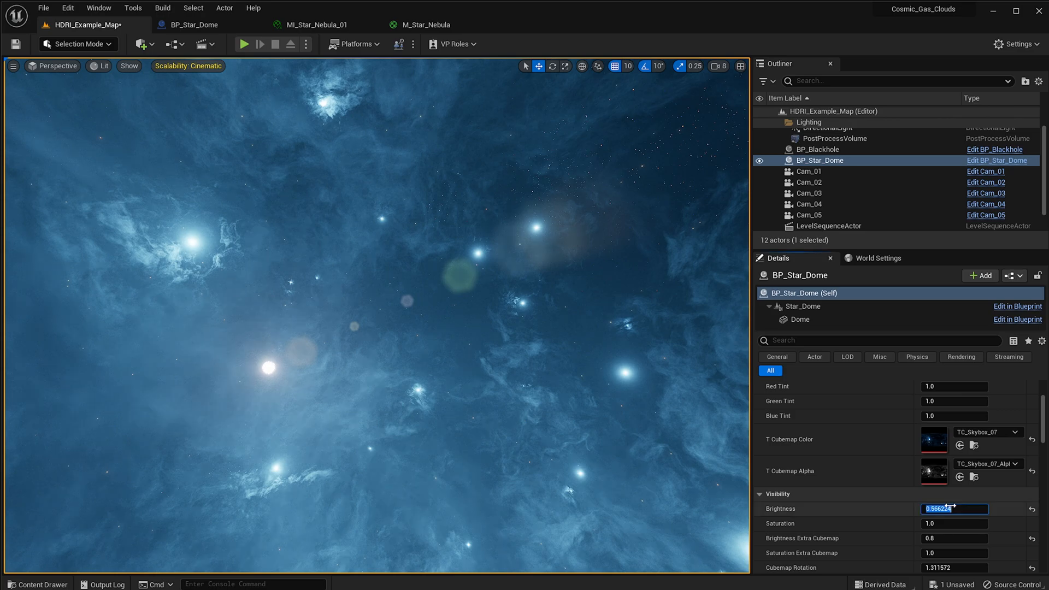
pyautogui.moveTo(943, 509); pyautogui.dragTo(958, 509)
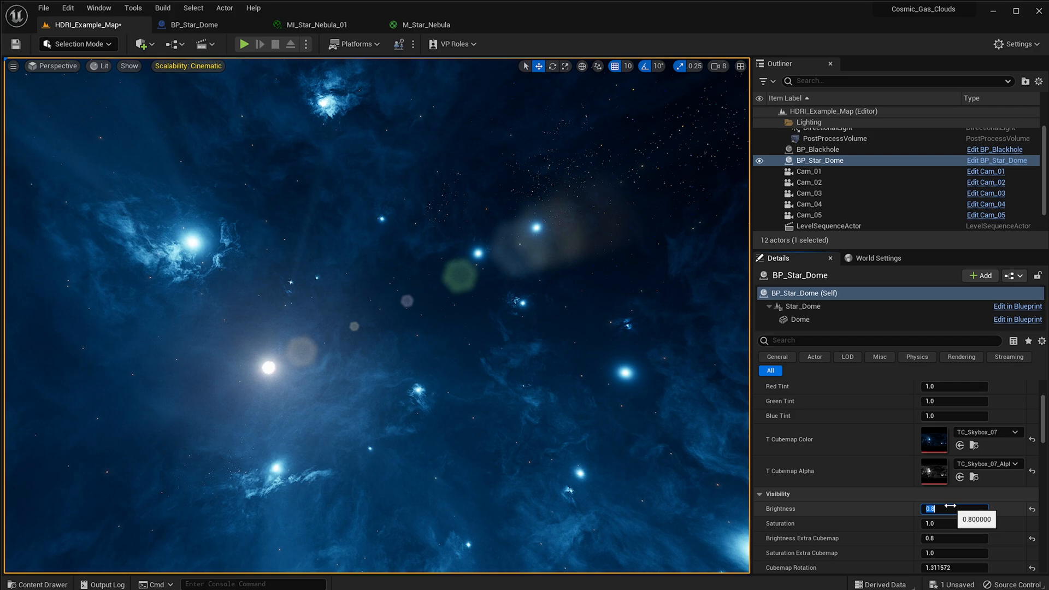
# Preview the blue nebula through Cam_02 and Cam_05, then reselect the Star Dome
pyautogui.rightClick(809, 183)
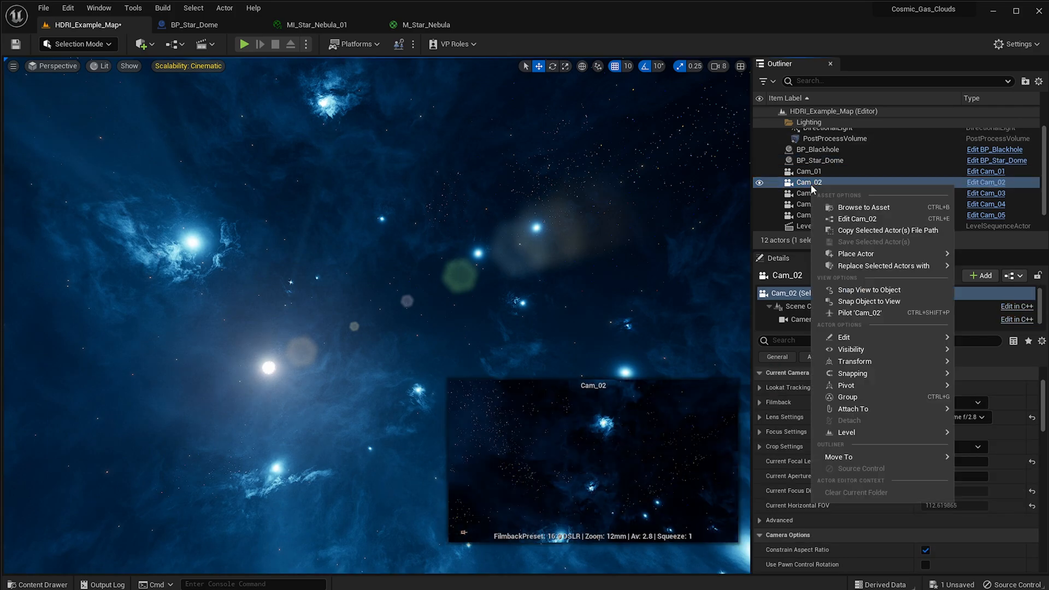
pyautogui.moveTo(883, 229)
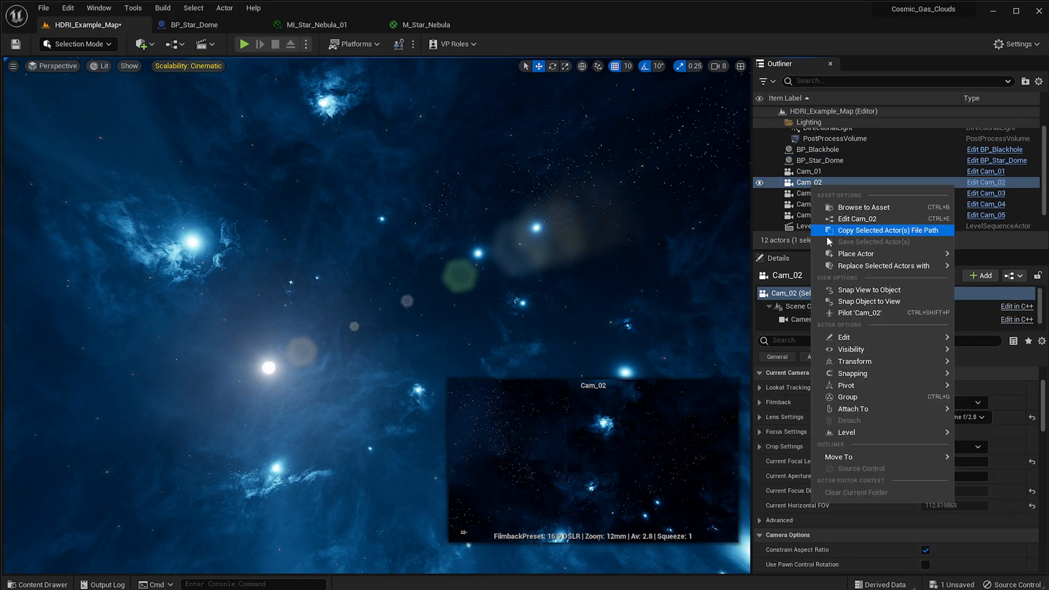
pyautogui.click(867, 313)
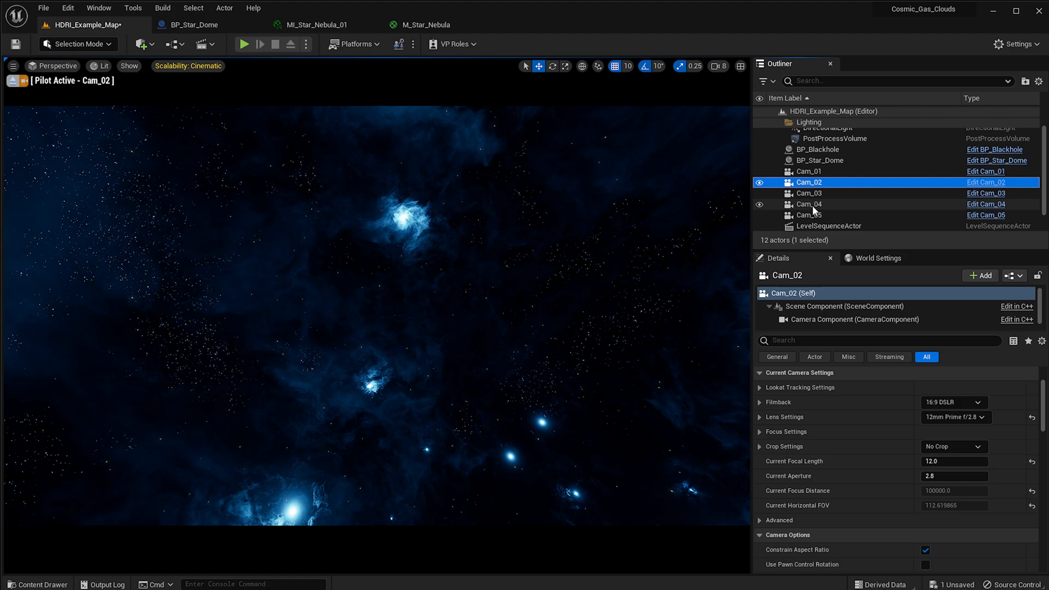
pyautogui.rightClick(809, 204)
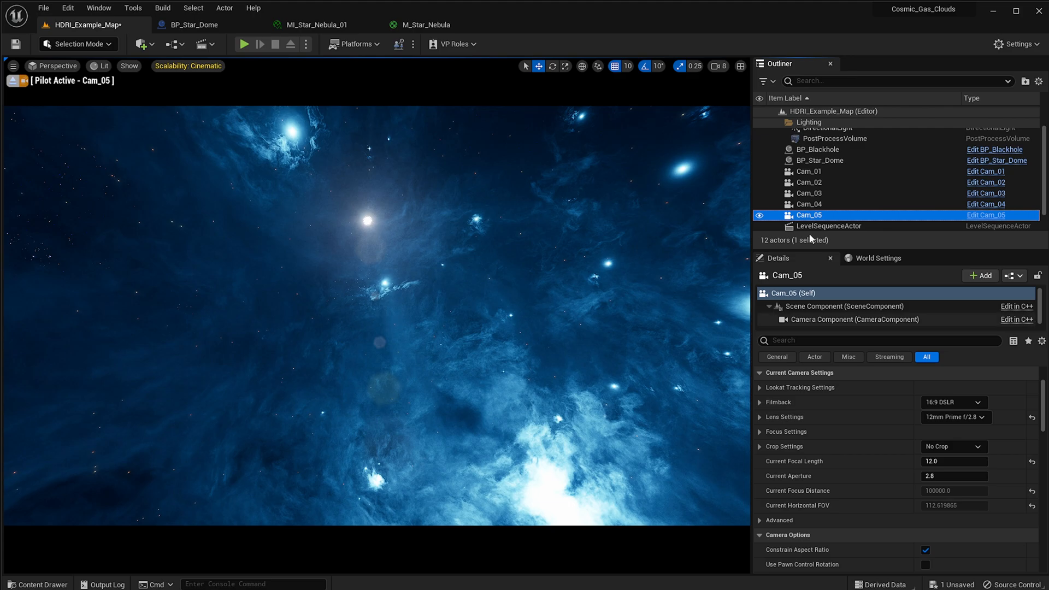
pyautogui.click(819, 159)
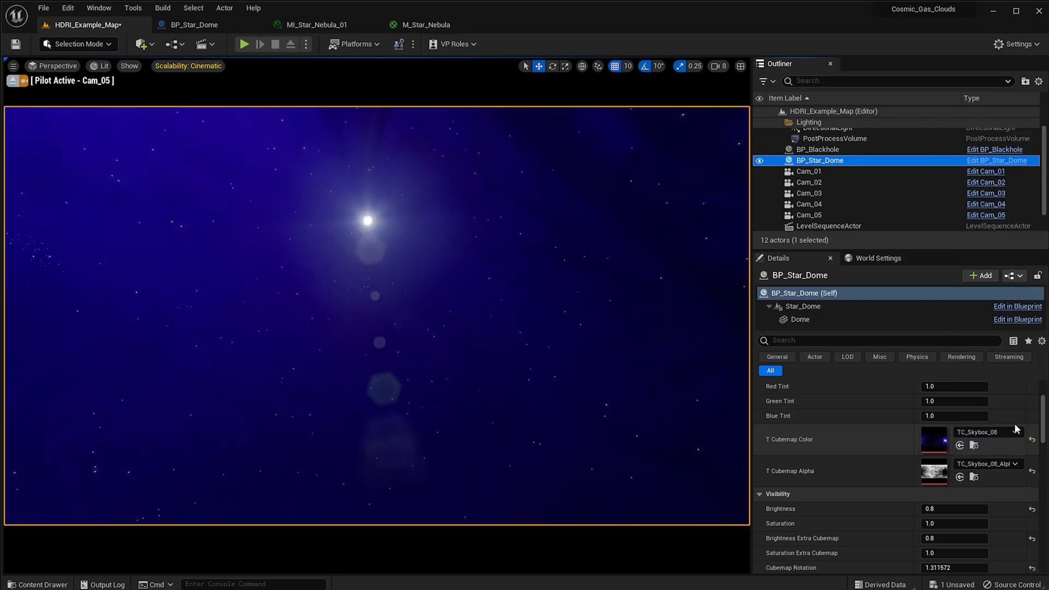
# Apply the deep-blue TC_Skybox_08 nebula to the Star Dome and view it through Cam_04
pyautogui.click(809, 205)
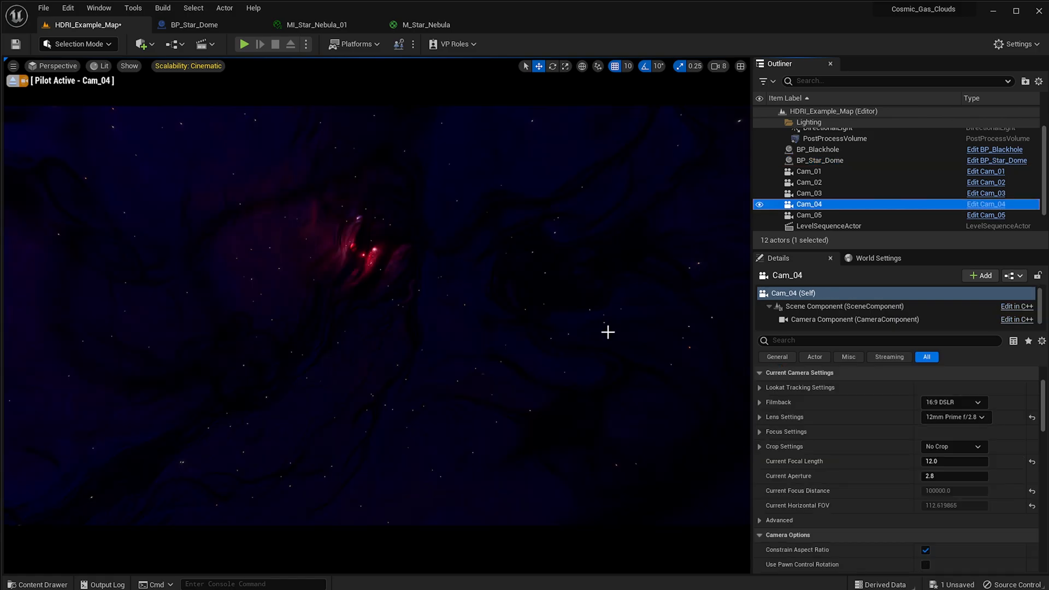
pyautogui.click(818, 159)
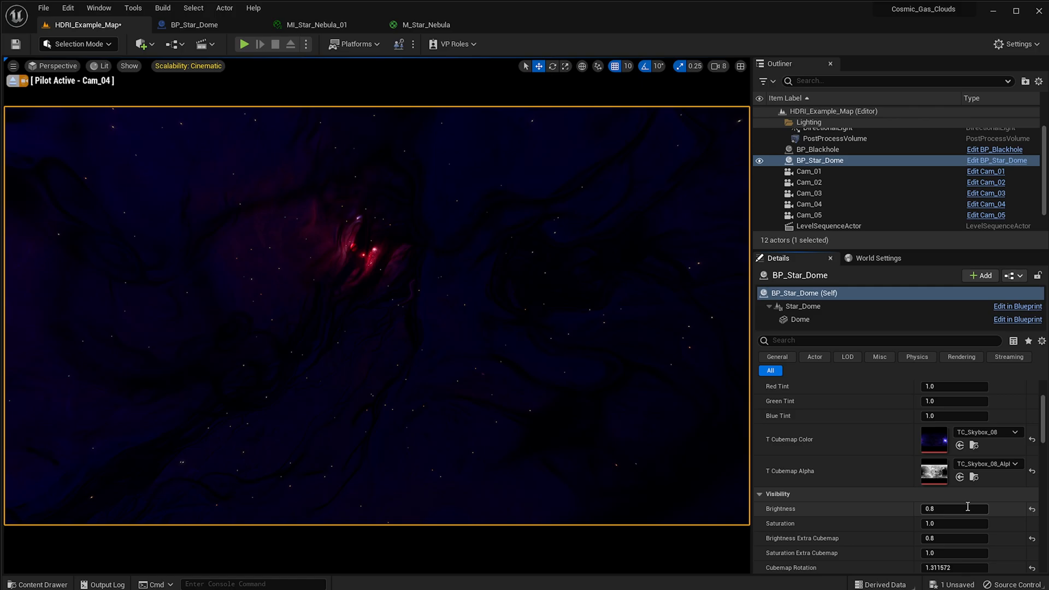
pyautogui.rightClick(809, 172)
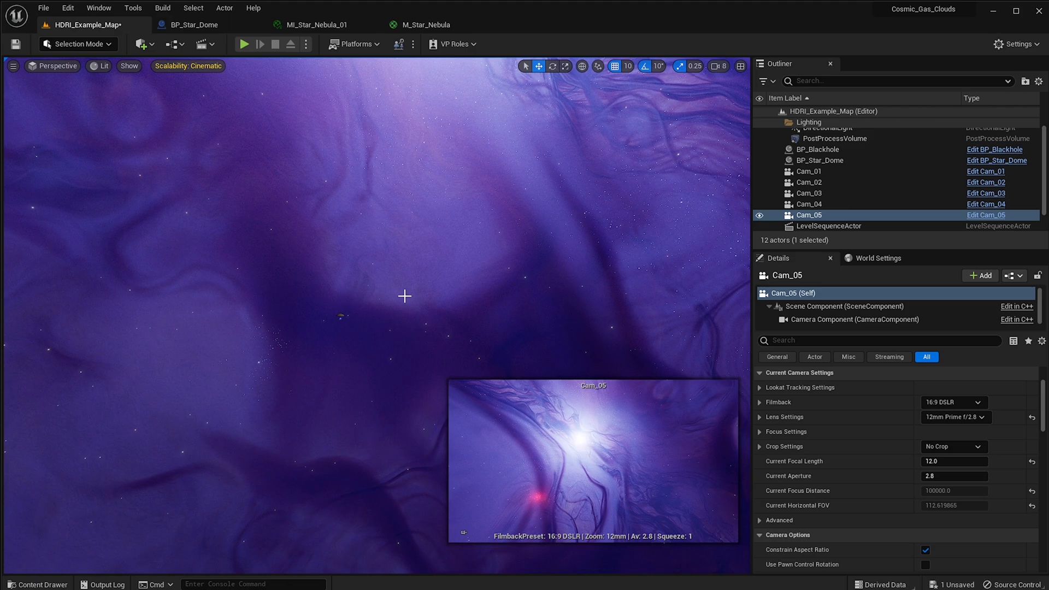
# Select the Star Dome and lower its brightness to 0.5
pyautogui.click(819, 159)
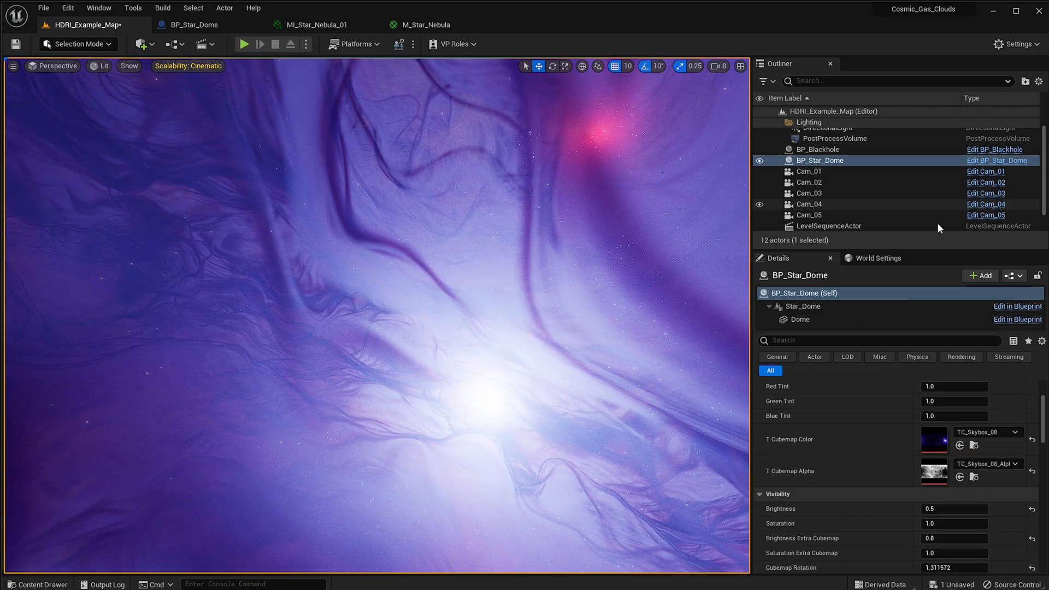